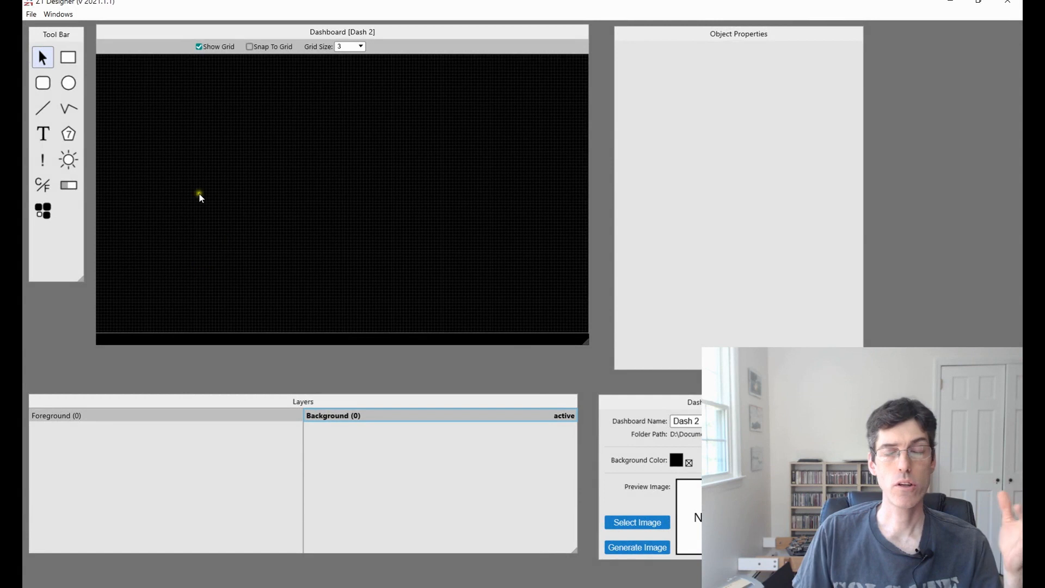
{"action": "mouse_move", "coordinate": [158, 290]}
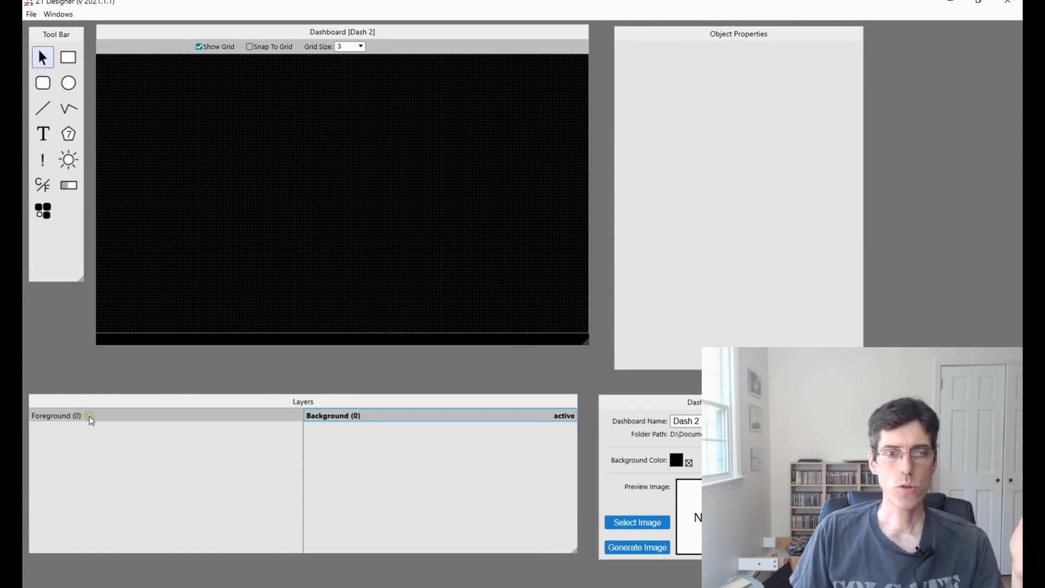
Make the Foreground layer active and select the Widget tool.
{"action": "left_click", "coordinate": [57, 415]}
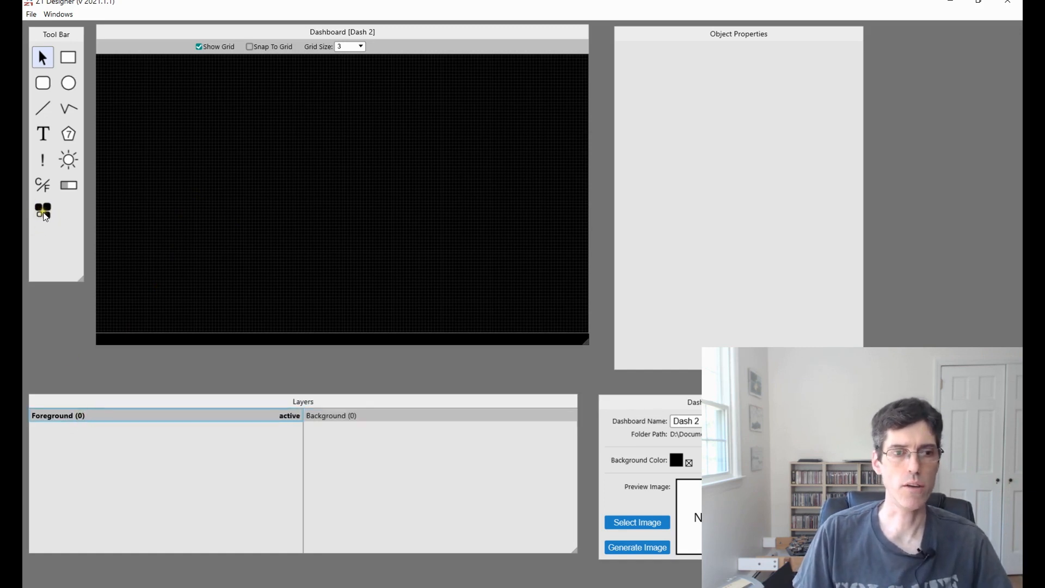
{"action": "left_click", "coordinate": [42, 211]}
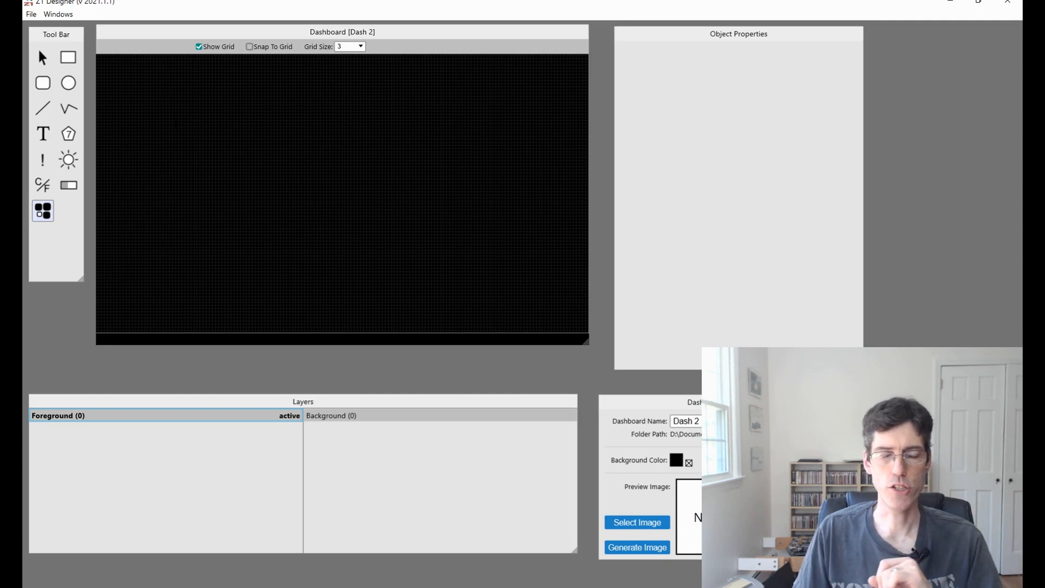
Draw a widget box near the upper left, enlarge it, and keep Lap Number as its type.
{"action": "left_click_drag", "start_coordinate": [180, 123], "coordinate": [238, 163]}
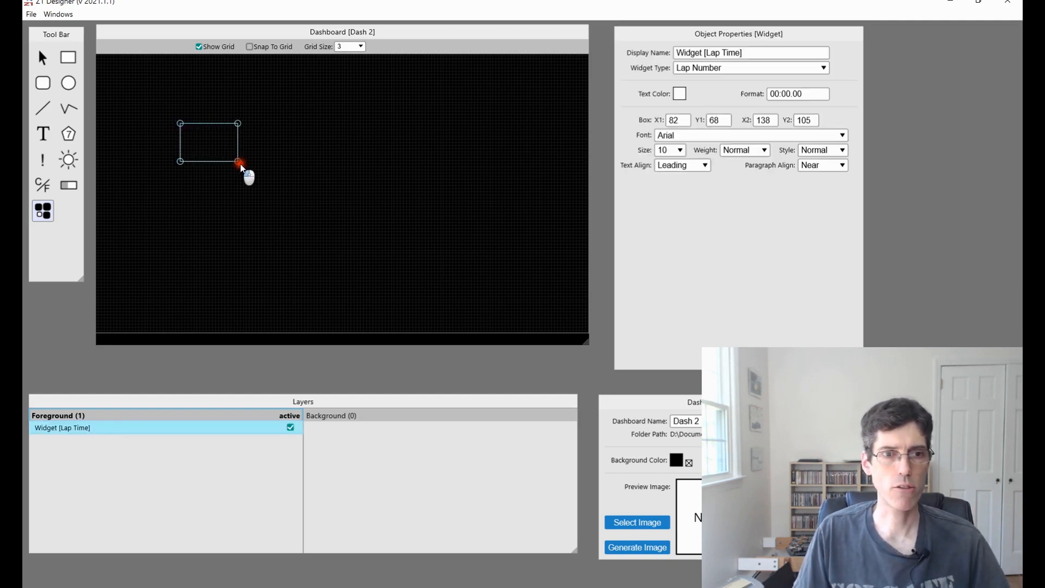
{"action": "left_click_drag", "start_coordinate": [239, 163], "coordinate": [295, 186]}
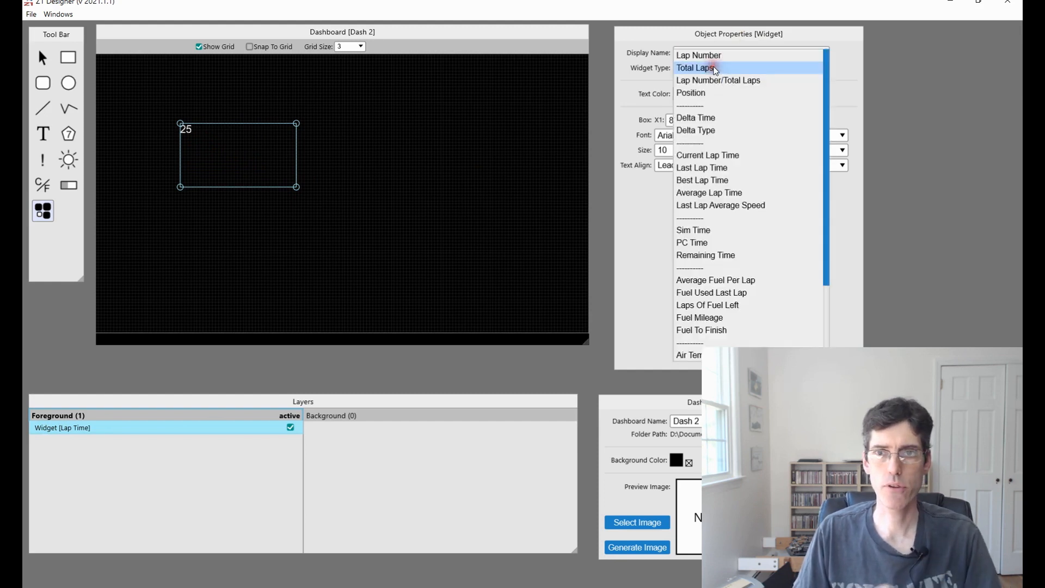
{"action": "left_click", "coordinate": [697, 55]}
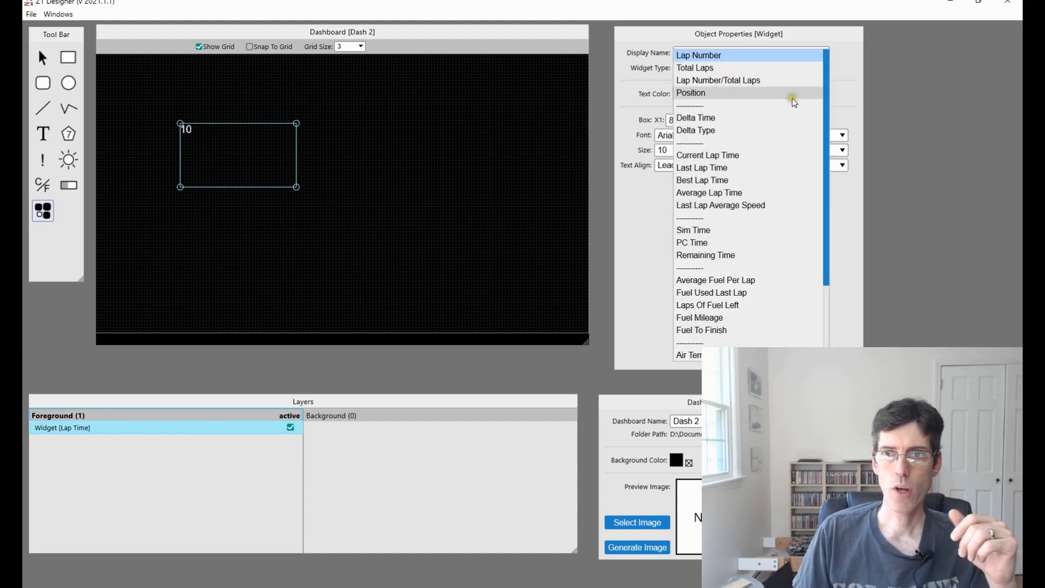
{"action": "left_click", "coordinate": [698, 55]}
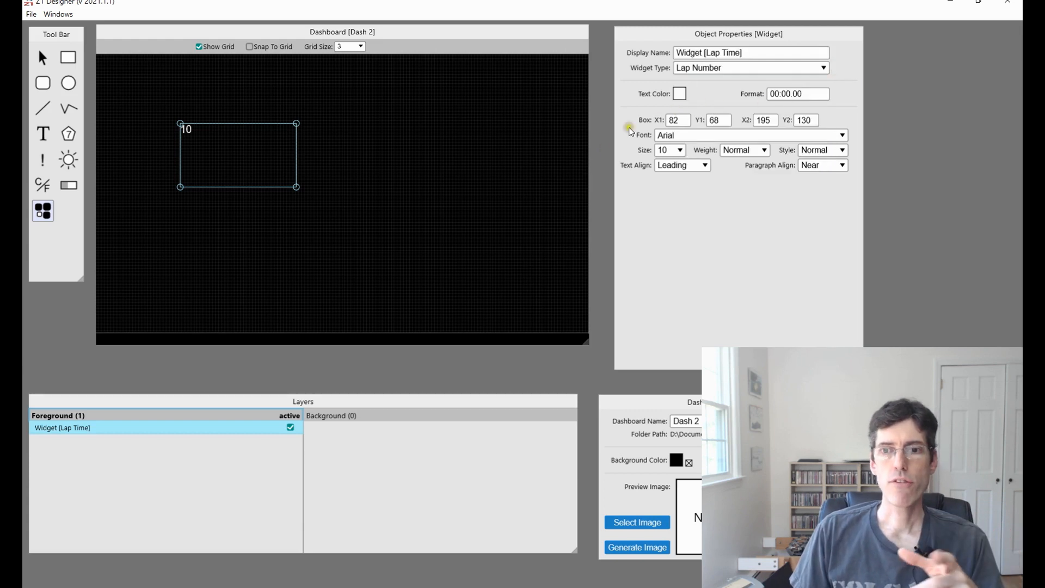
{"action": "mouse_move", "coordinate": [687, 138]}
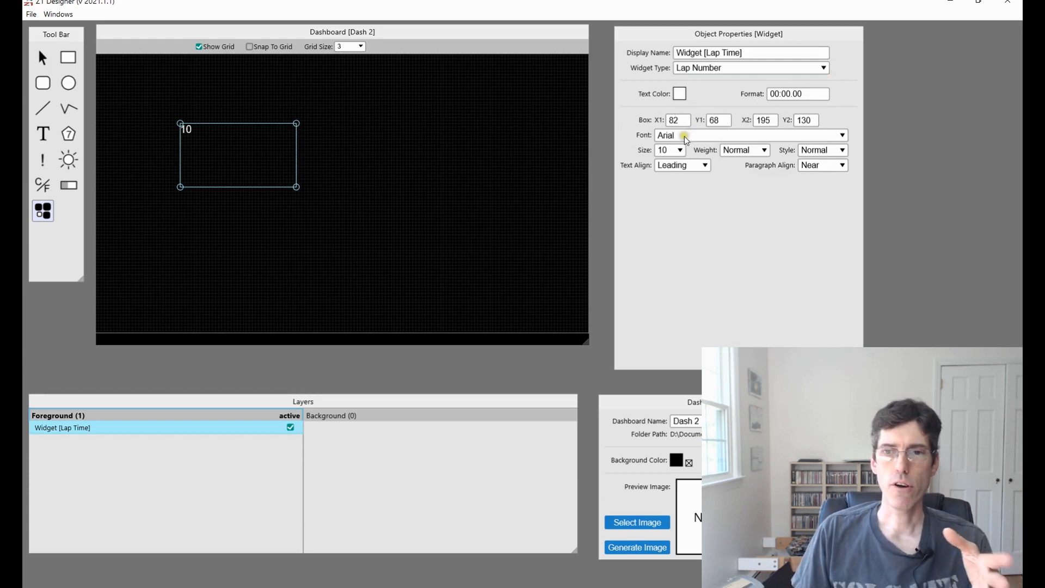
{"action": "mouse_move", "coordinate": [701, 120]}
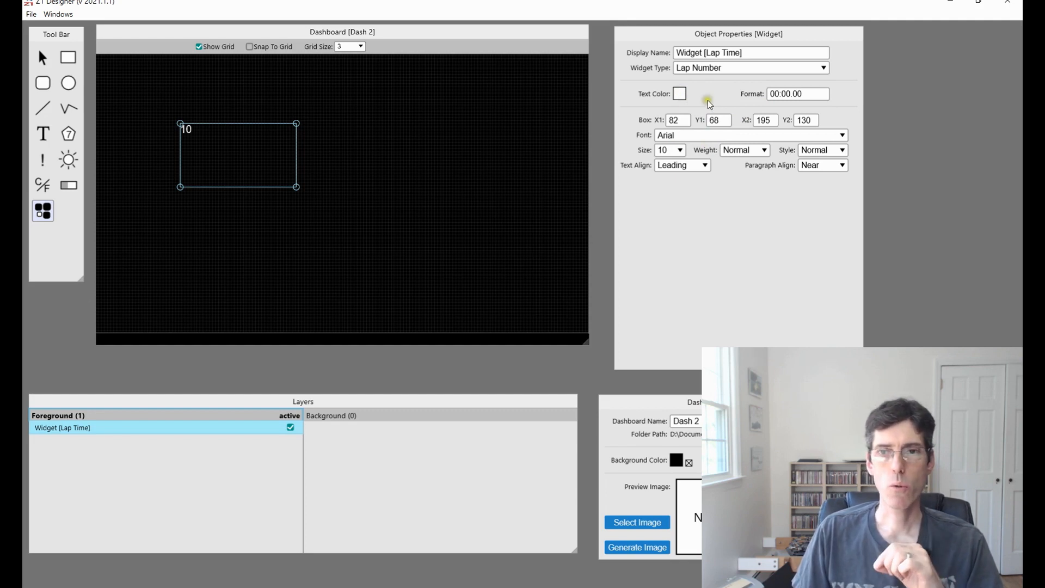
Preview Lap Number and Total Laps in the widget, then set it to Position.
{"action": "left_click", "coordinate": [750, 68]}
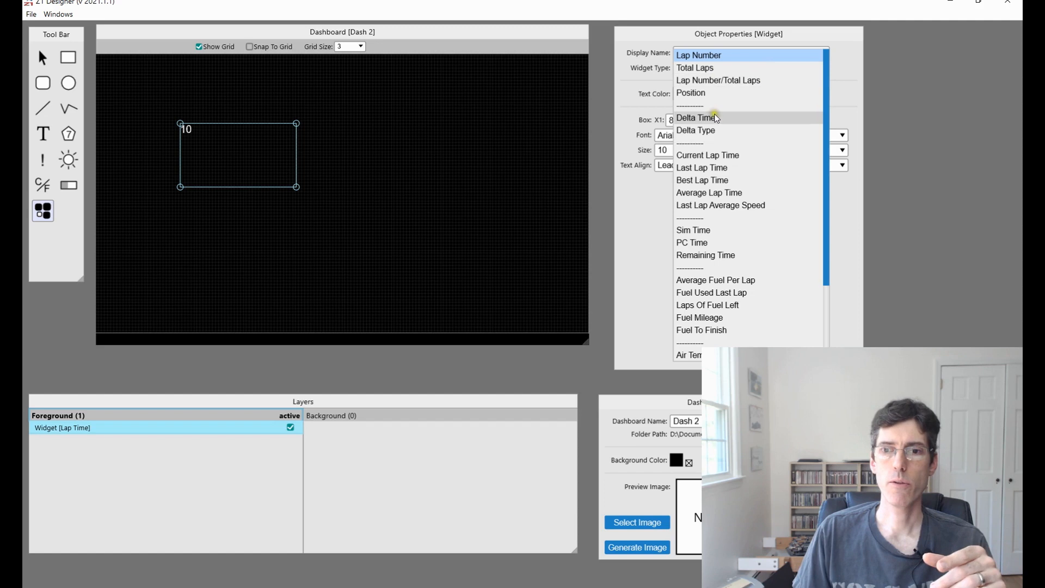
{"action": "mouse_move", "coordinate": [726, 68]}
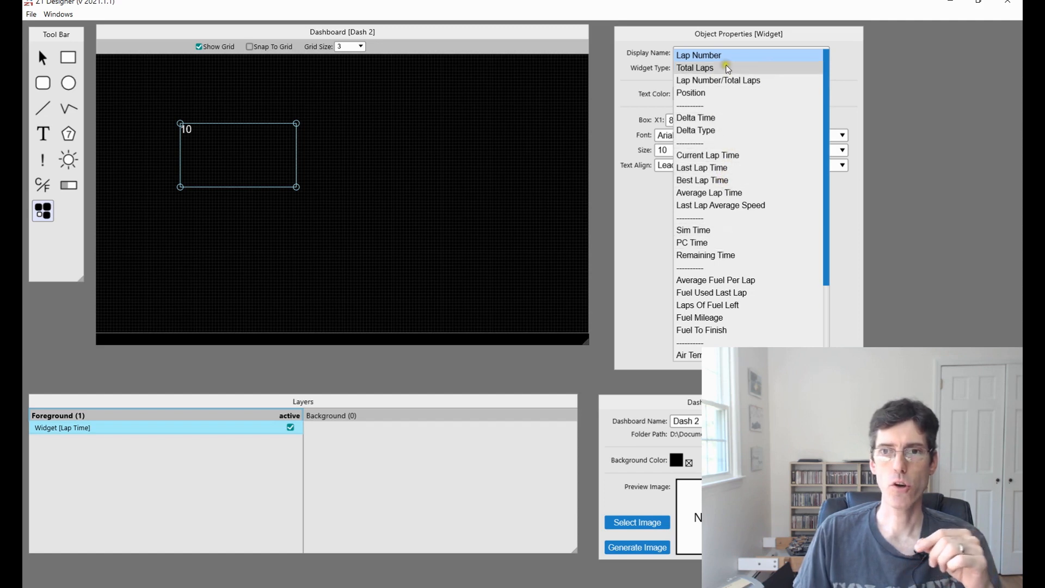
{"action": "mouse_move", "coordinate": [716, 60]}
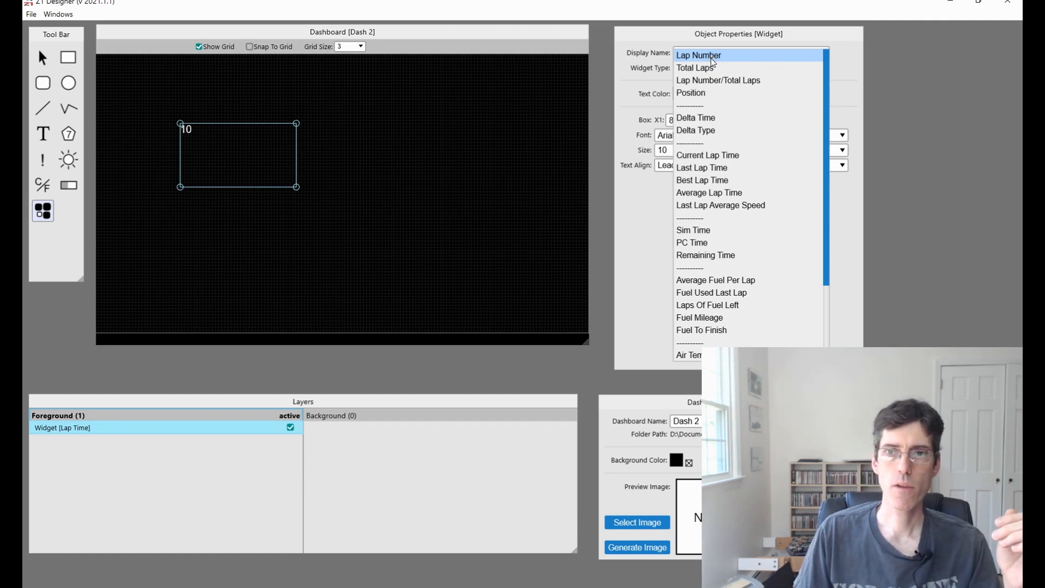
{"action": "left_click", "coordinate": [695, 67]}
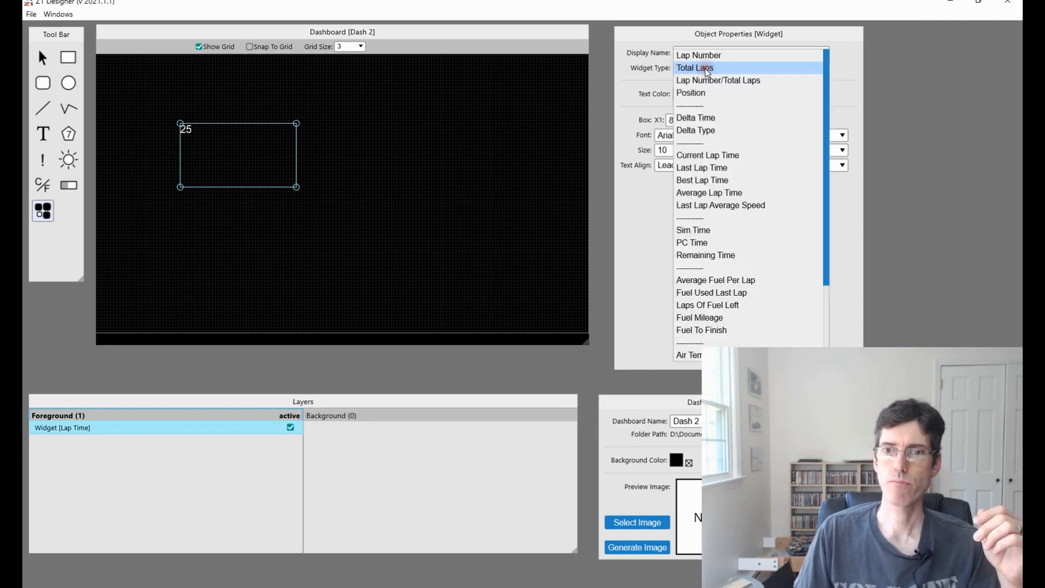
{"action": "left_click", "coordinate": [717, 80]}
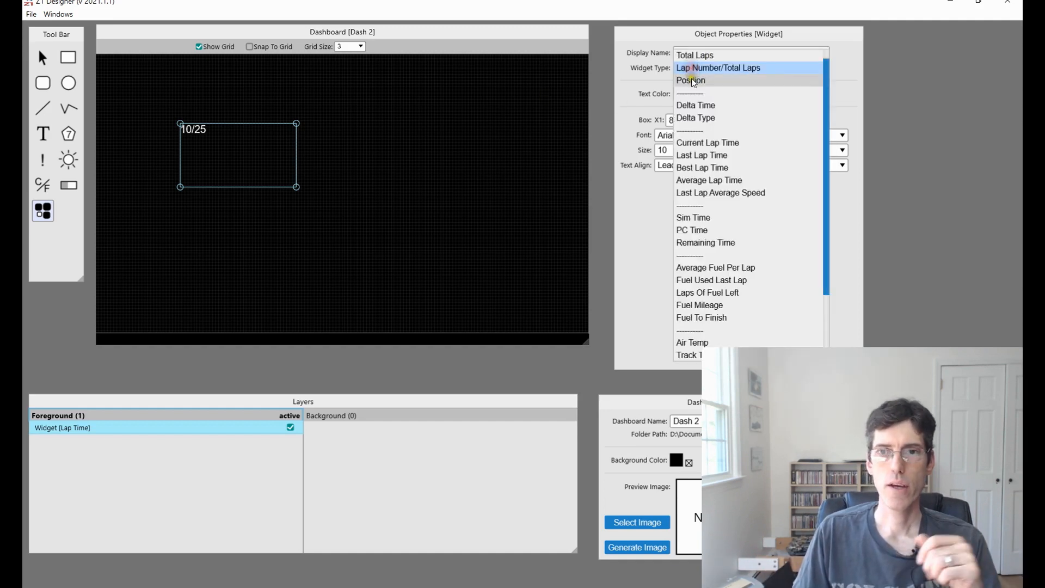
{"action": "left_click", "coordinate": [691, 80]}
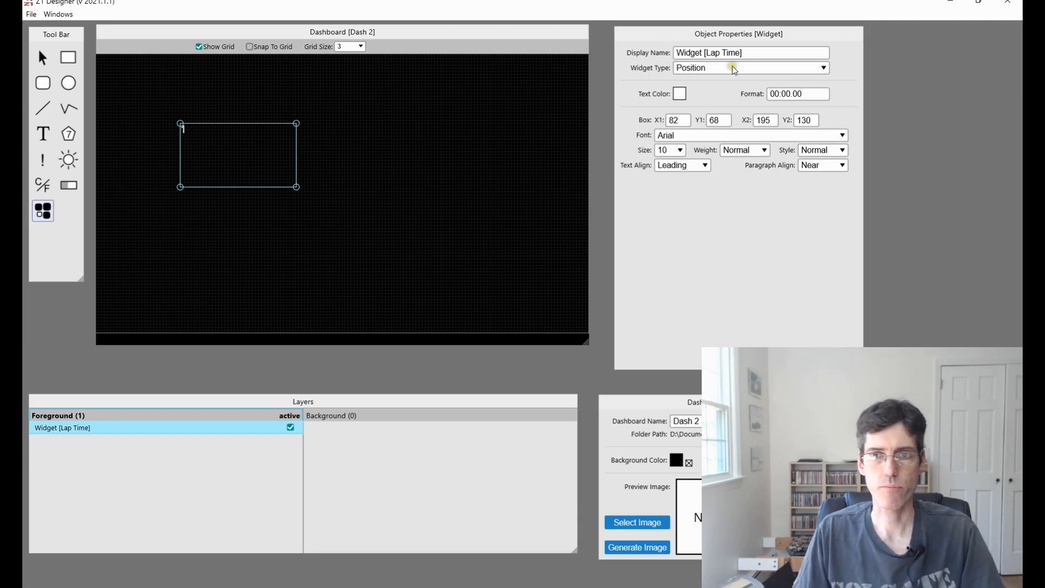
Preview Delta Time in the widget, then settle on Delta Type (Z1 Delta).
{"action": "left_click", "coordinate": [819, 67]}
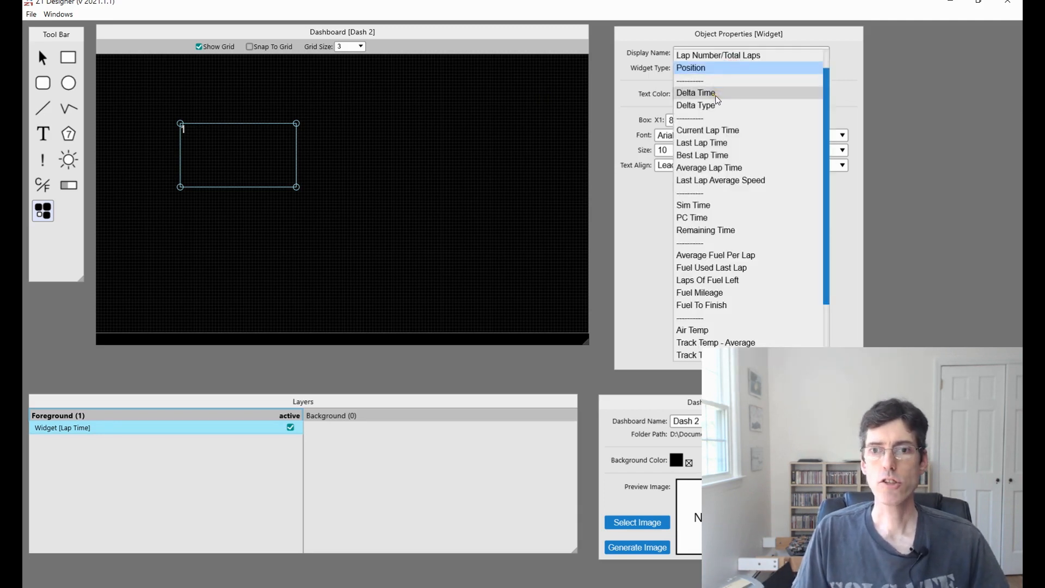
{"action": "left_click", "coordinate": [694, 93]}
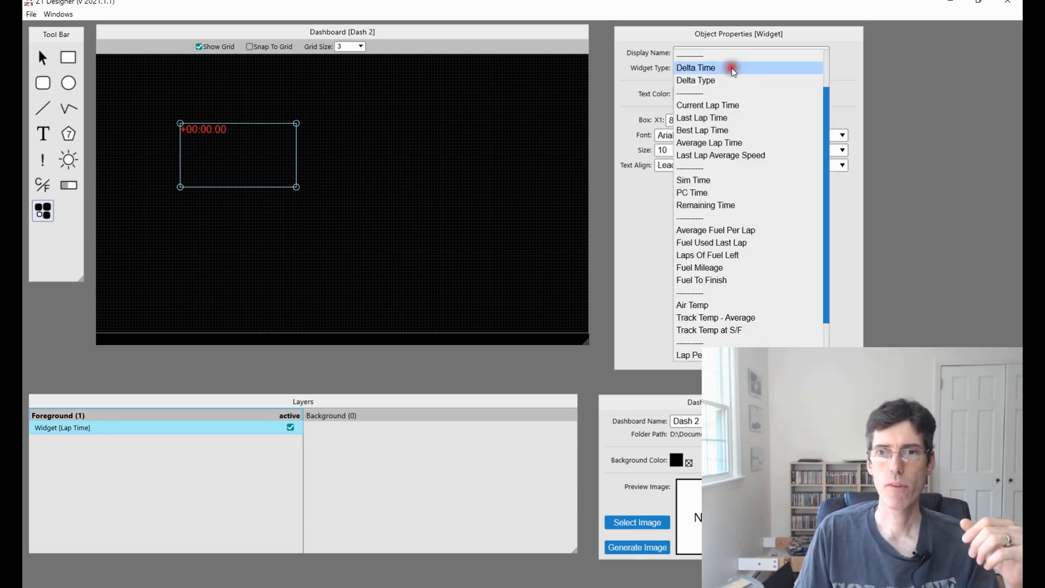
{"action": "left_click", "coordinate": [695, 80]}
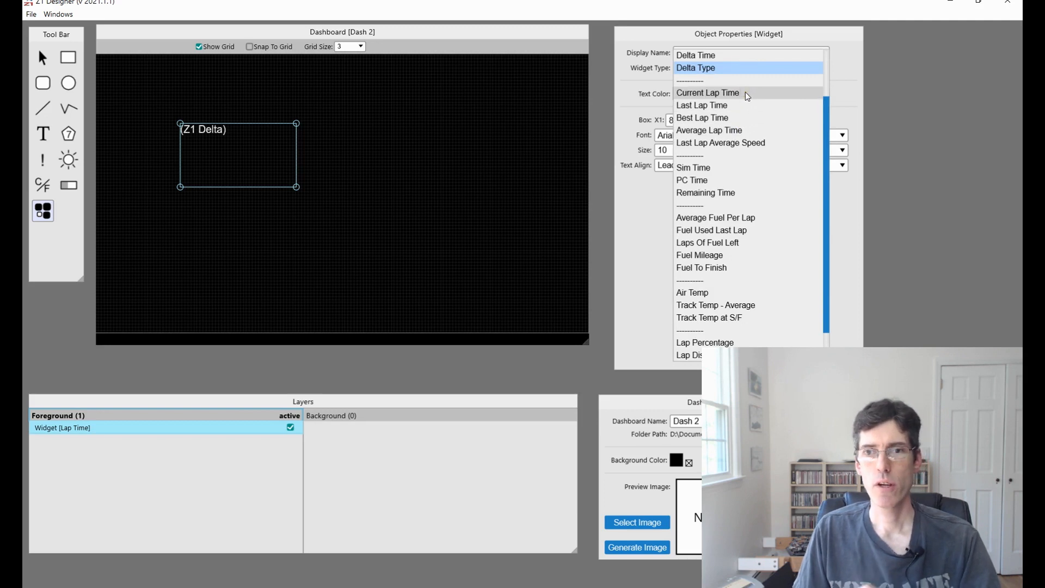
Cycle the widget through Current Lap Time, Best Lap Time and Average Lap Time.
{"action": "left_click", "coordinate": [706, 92]}
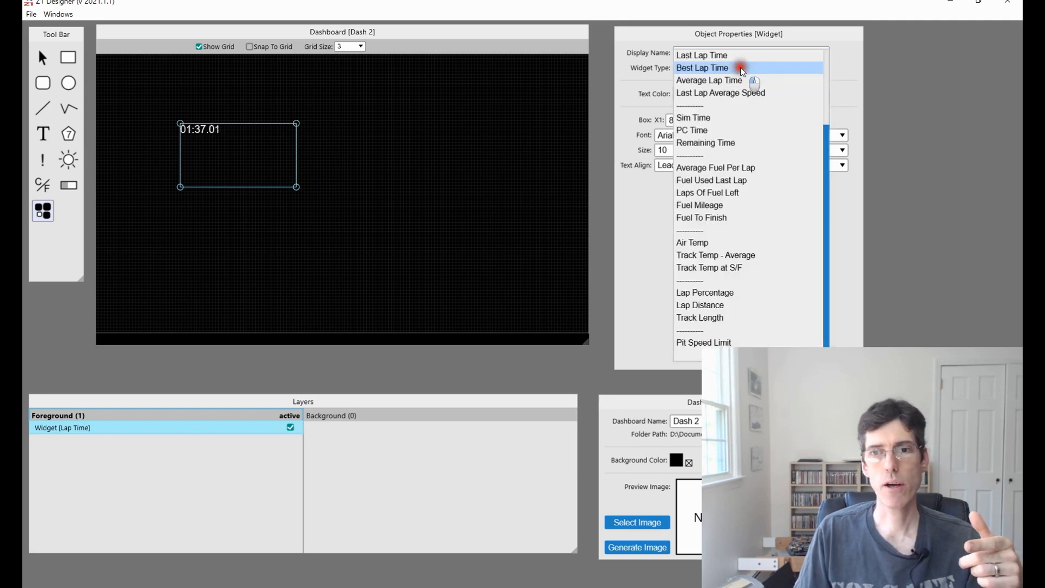
{"action": "left_click", "coordinate": [709, 80]}
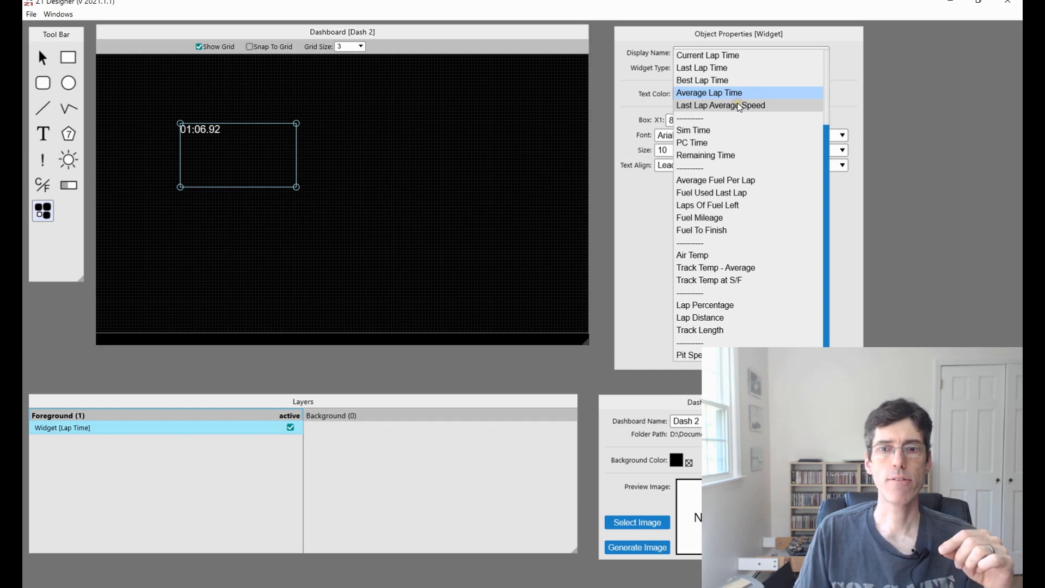
{"action": "left_click", "coordinate": [720, 105]}
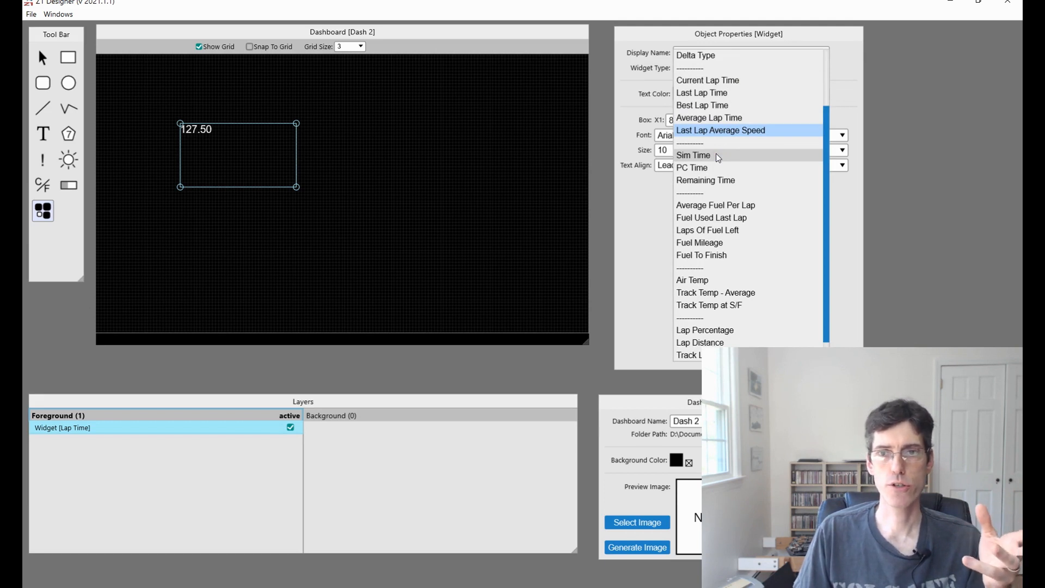
Preview Sim Time and PC Time, then set the widget to Remaining Time (00:06.07).
{"action": "left_click", "coordinate": [692, 155]}
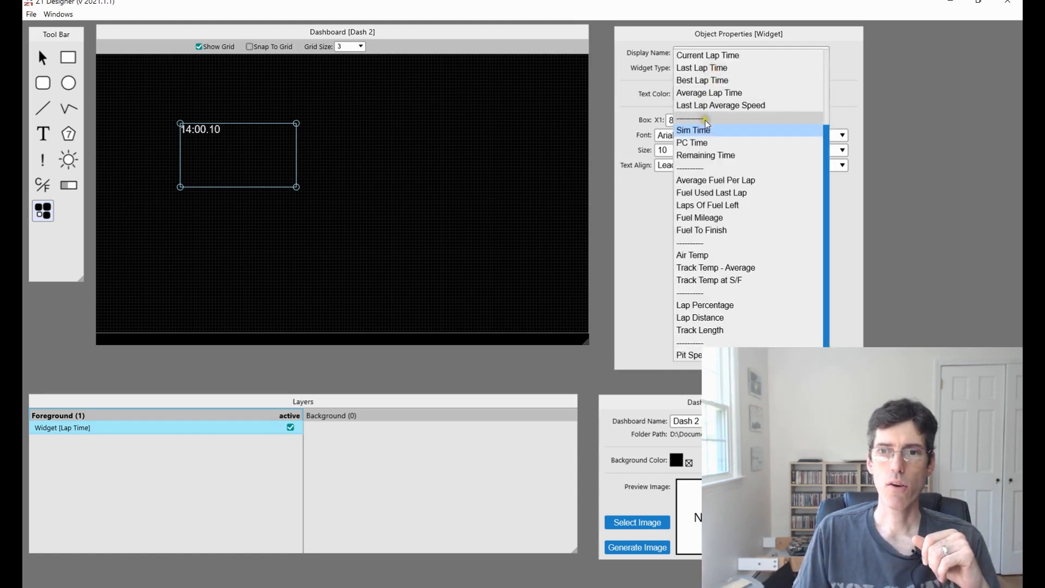
{"action": "left_click", "coordinate": [691, 143]}
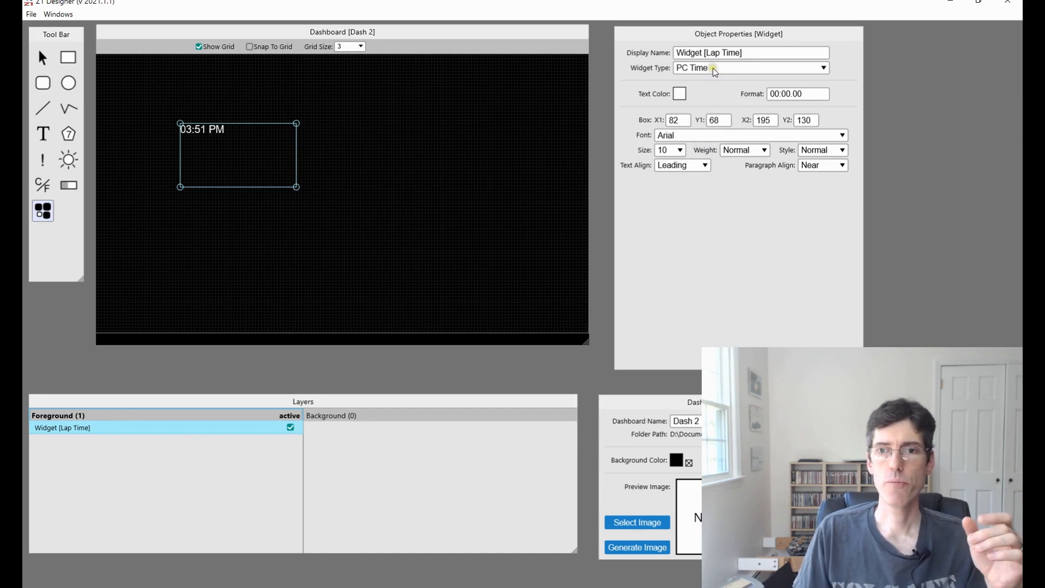
{"action": "left_click", "coordinate": [749, 68]}
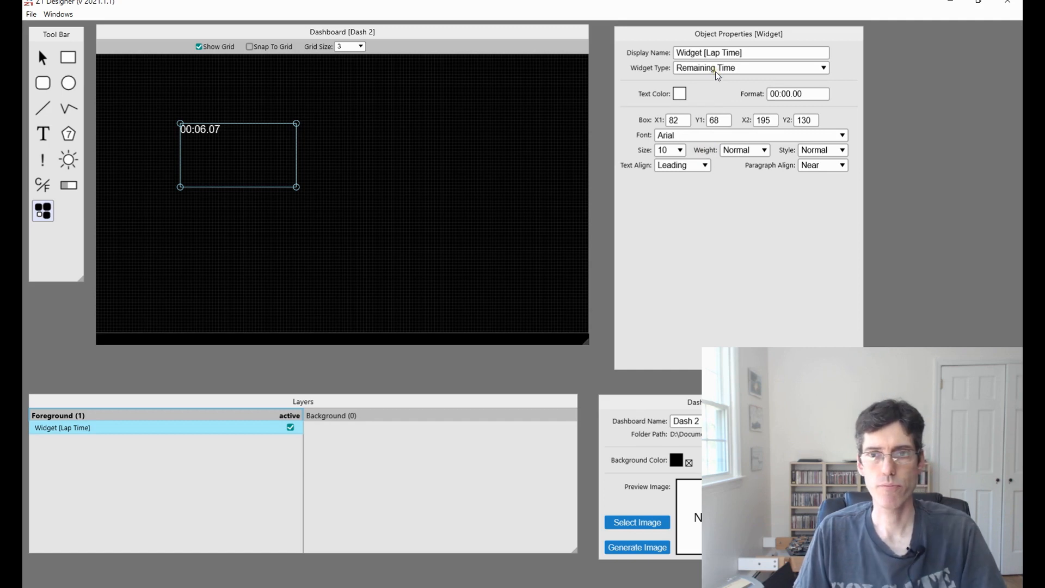
{"action": "left_click", "coordinate": [822, 68]}
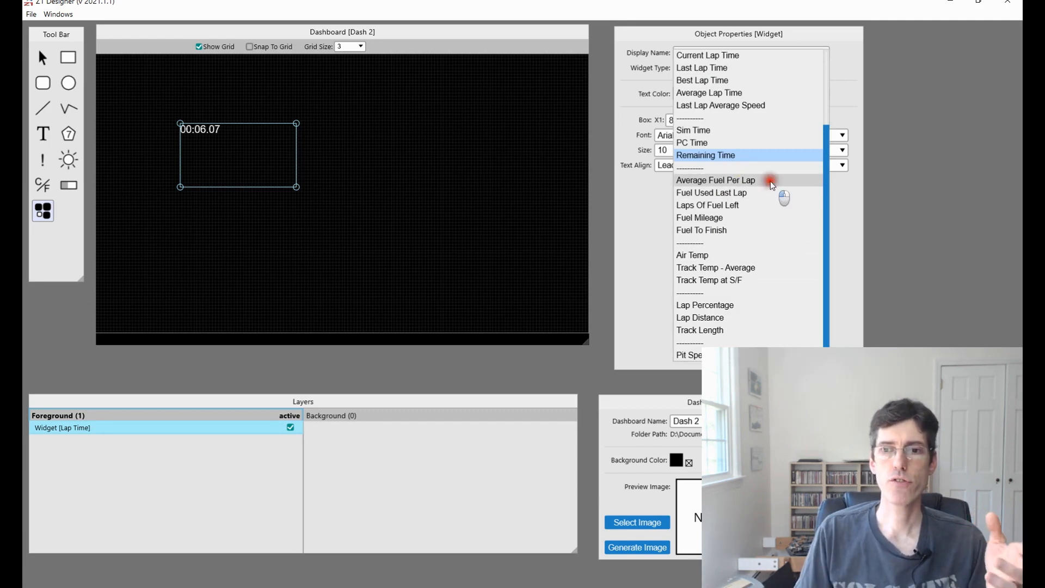
Try Average Fuel Per Lap, Fuel Used Last Lap, Laps Of Fuel Left and Fuel Mileage, ending on Fuel To Finish (15.30).
{"action": "left_click", "coordinate": [715, 180]}
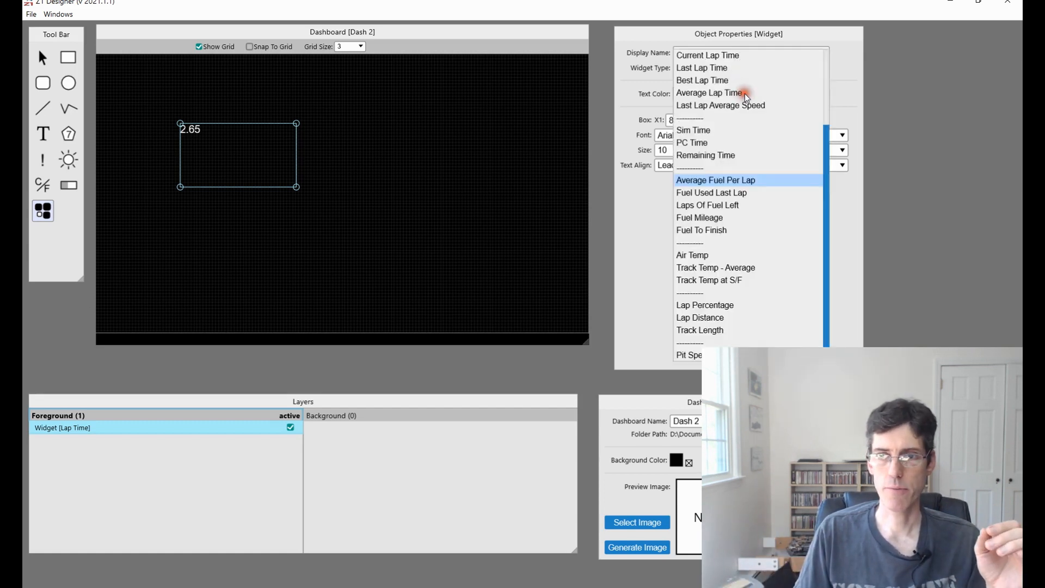
{"action": "left_click", "coordinate": [712, 193]}
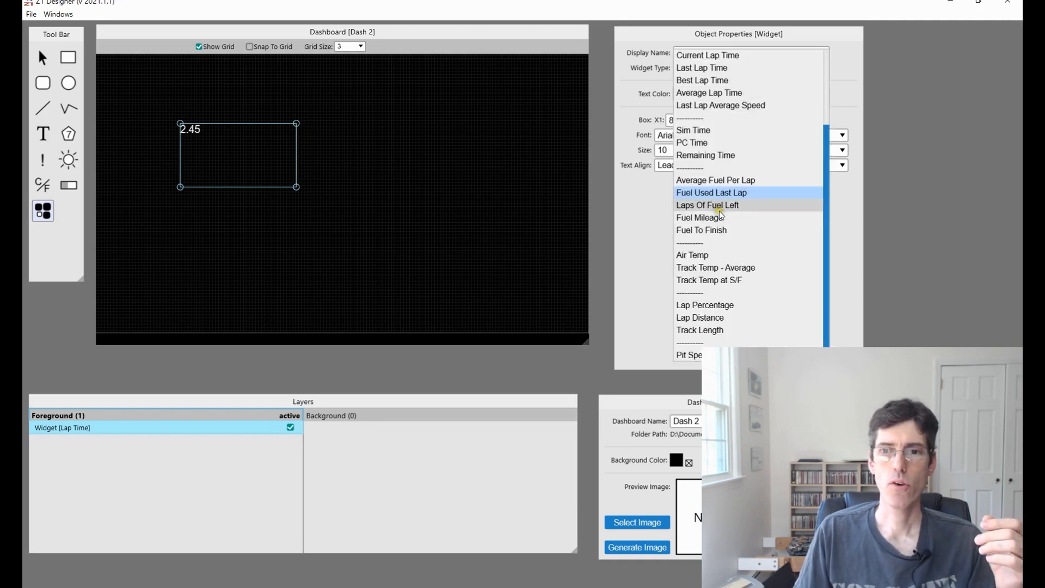
{"action": "left_click", "coordinate": [706, 205]}
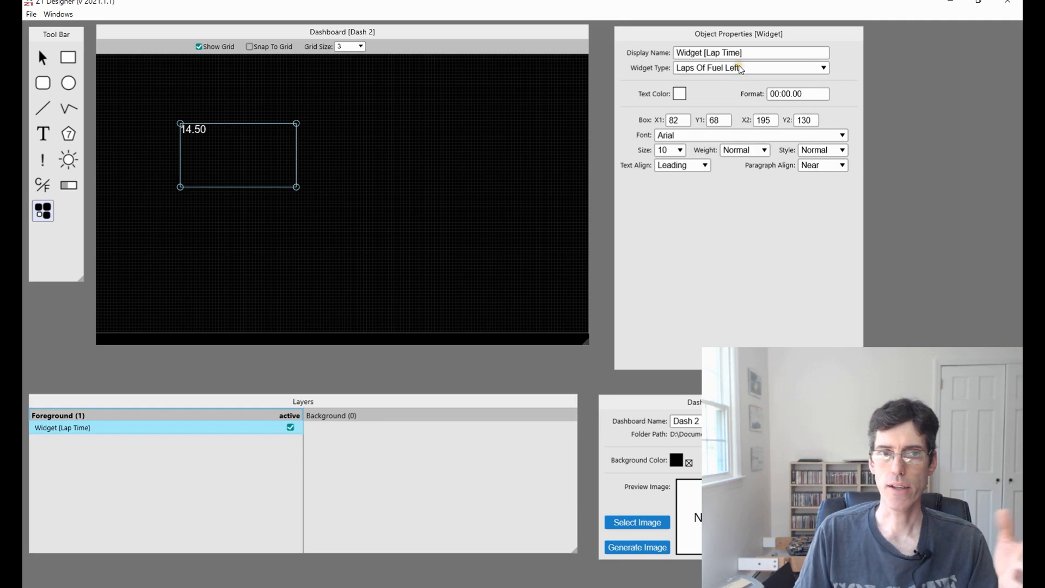
{"action": "left_click", "coordinate": [822, 68]}
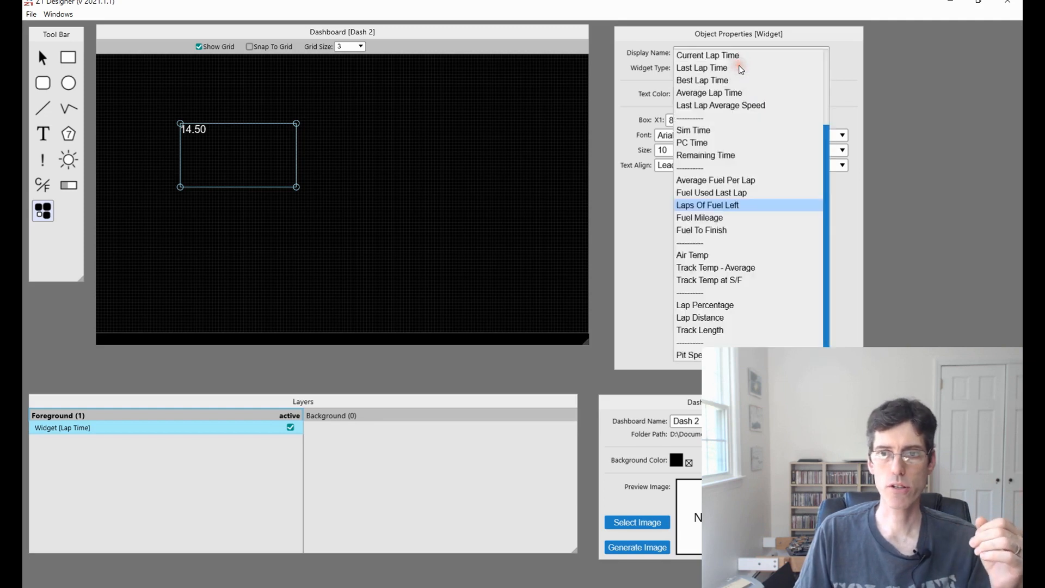
{"action": "mouse_move", "coordinate": [719, 210]}
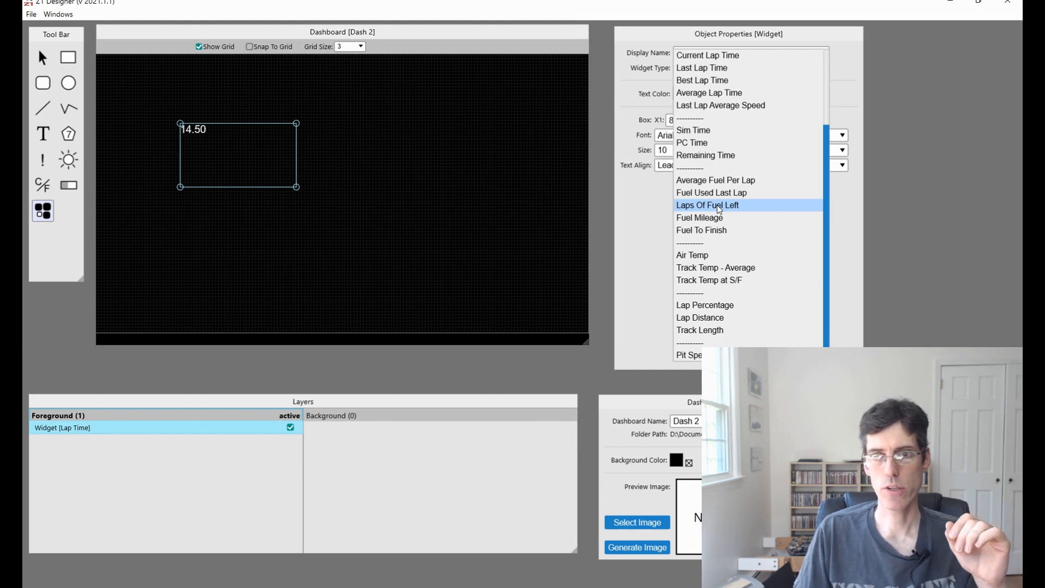
{"action": "left_click", "coordinate": [698, 217]}
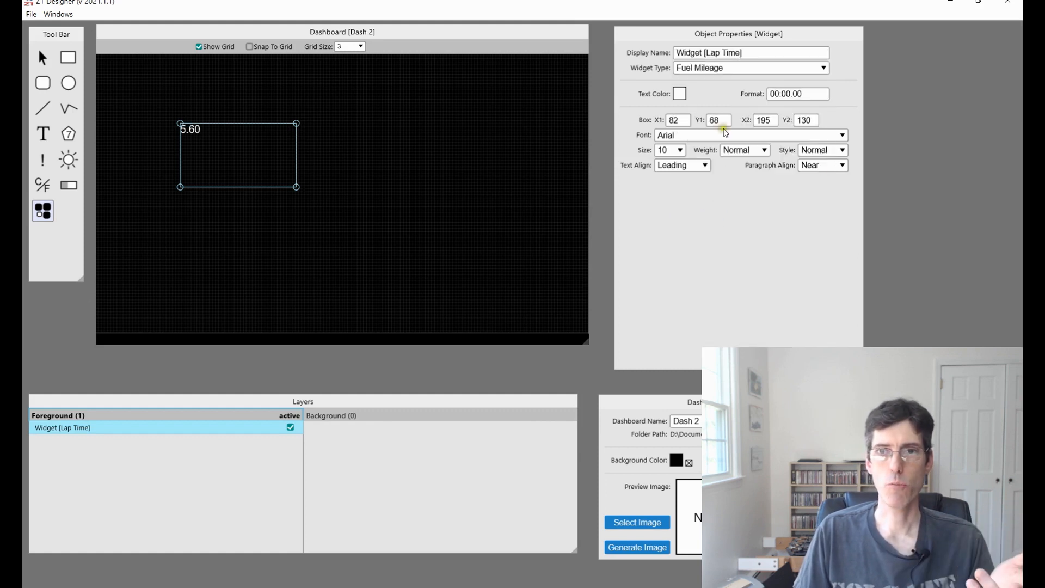
{"action": "mouse_move", "coordinate": [725, 91]}
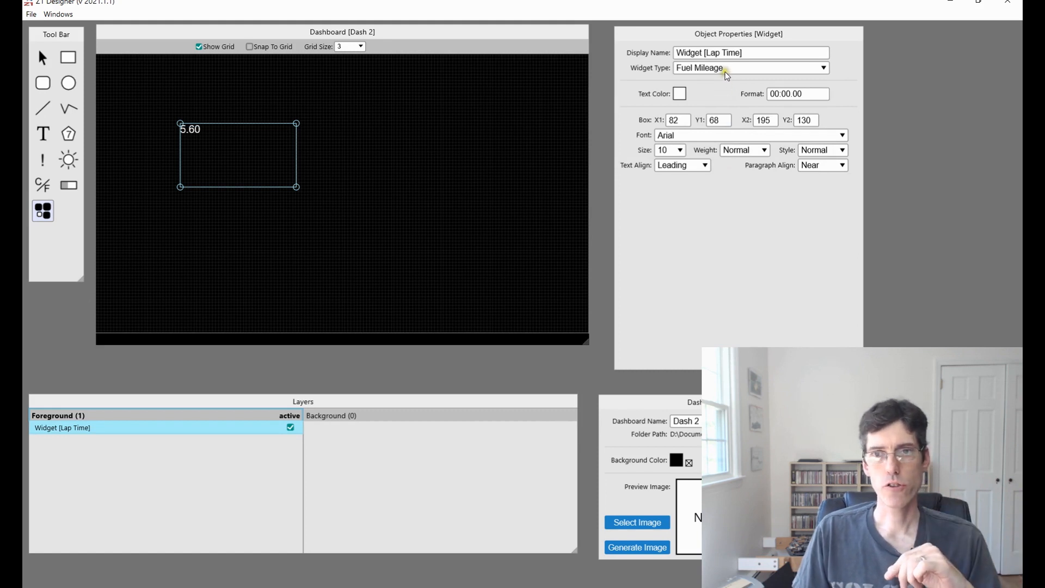
{"action": "left_click", "coordinate": [748, 67]}
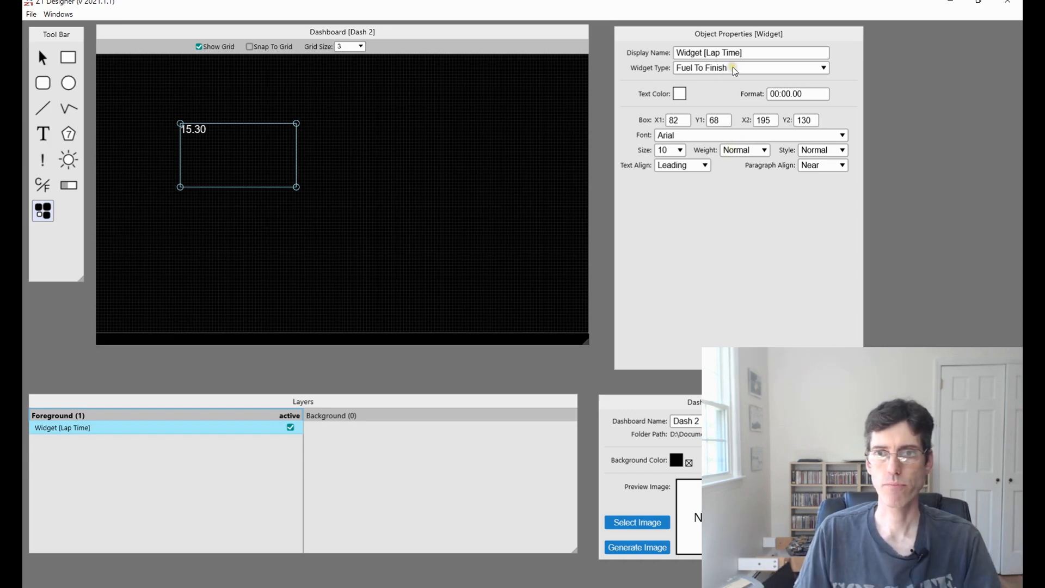
{"action": "left_click", "coordinate": [822, 68]}
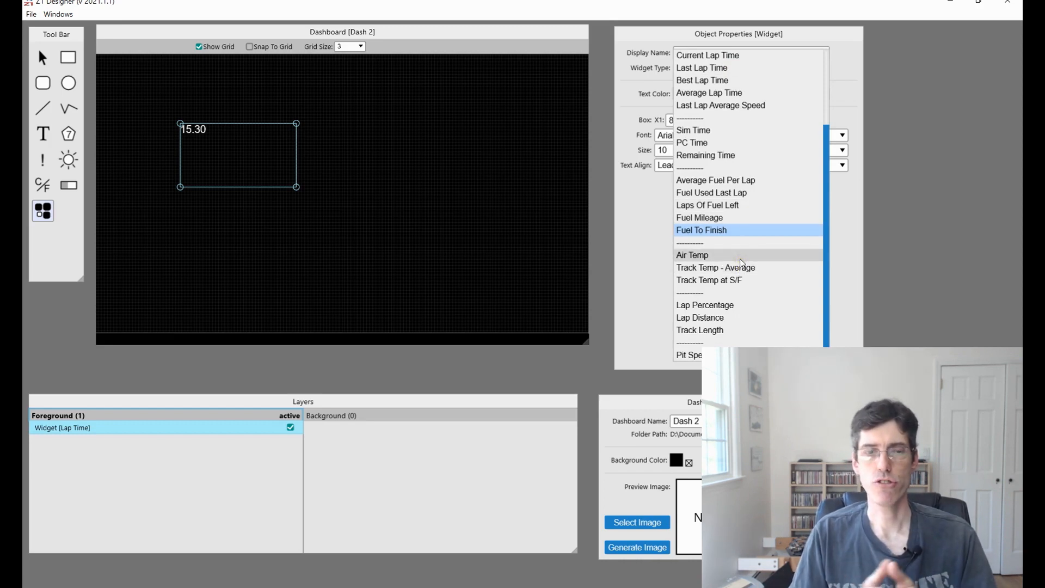
Preview Air Temp, Track Temp, Lap Percentage, Lap Distance, Track Length, then choose Pit Speed Limit (60).
{"action": "left_click", "coordinate": [691, 254]}
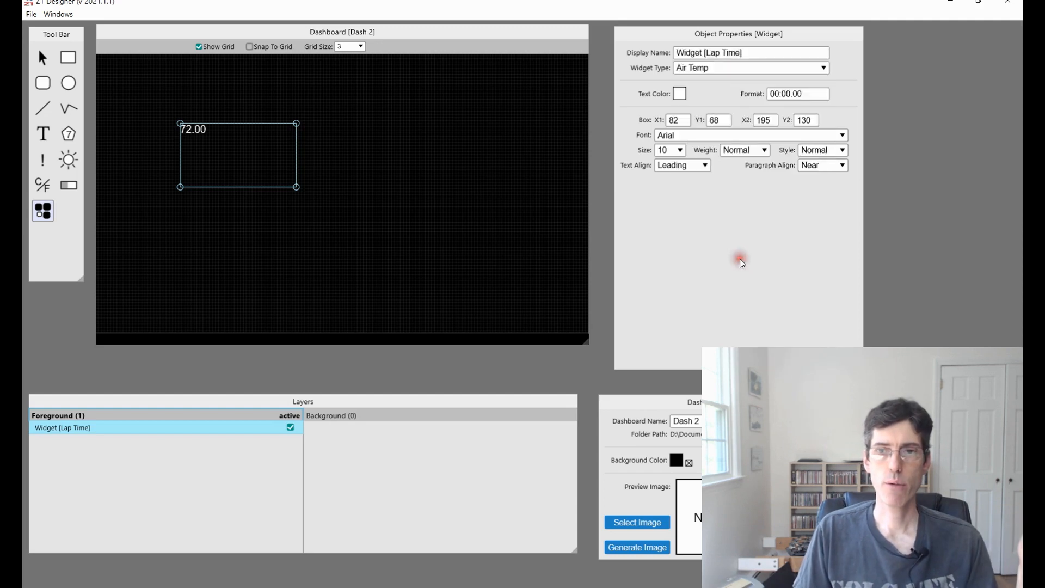
{"action": "left_click", "coordinate": [750, 67]}
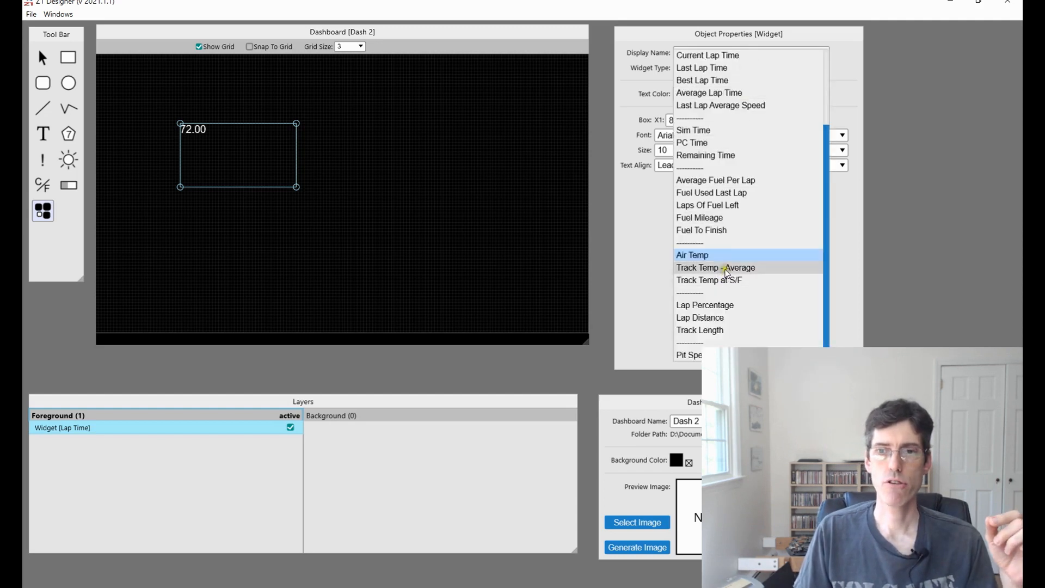
{"action": "left_click", "coordinate": [715, 267]}
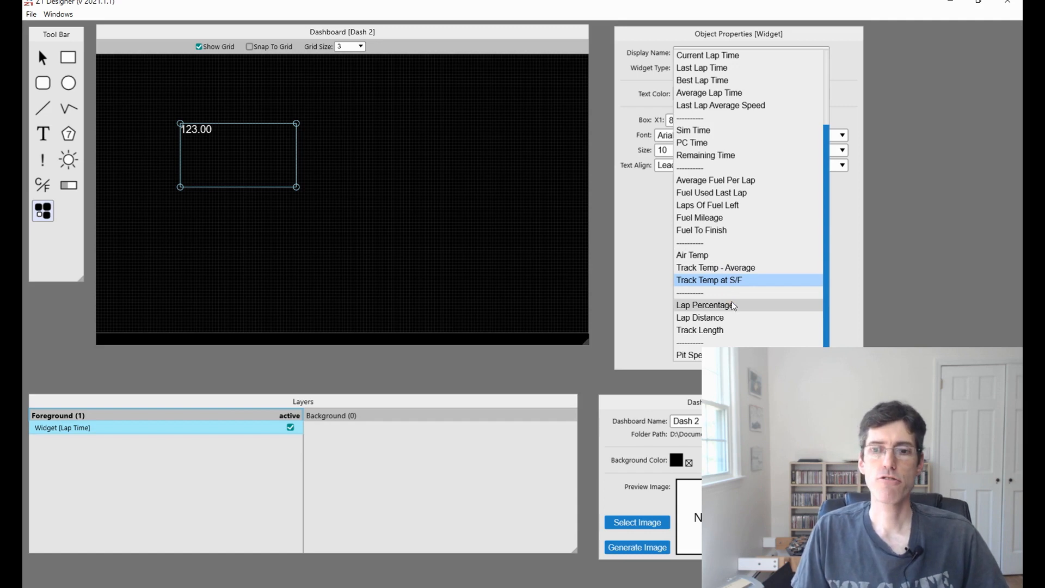
{"action": "left_click", "coordinate": [705, 305]}
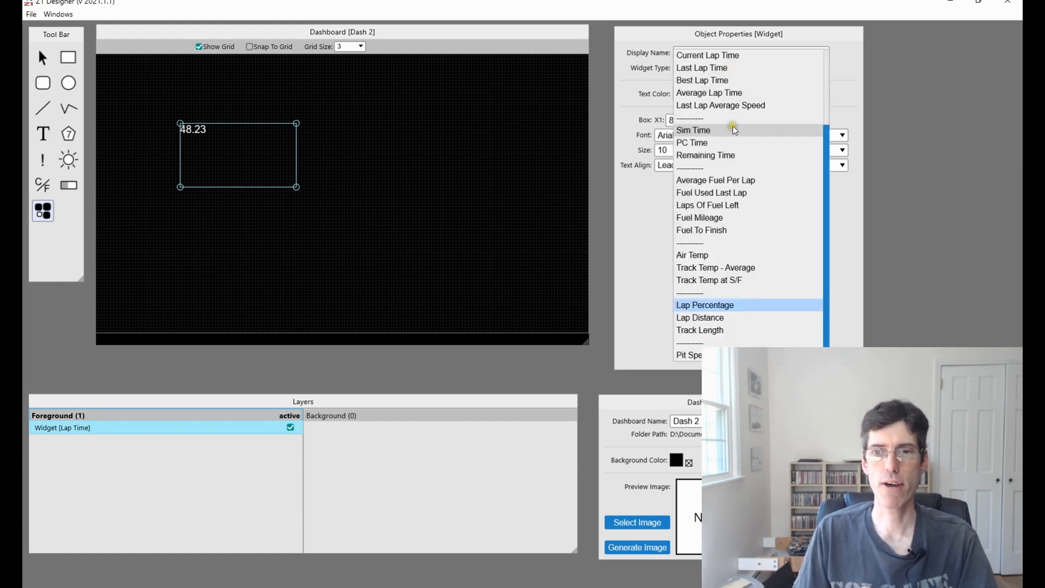
{"action": "left_click", "coordinate": [699, 317]}
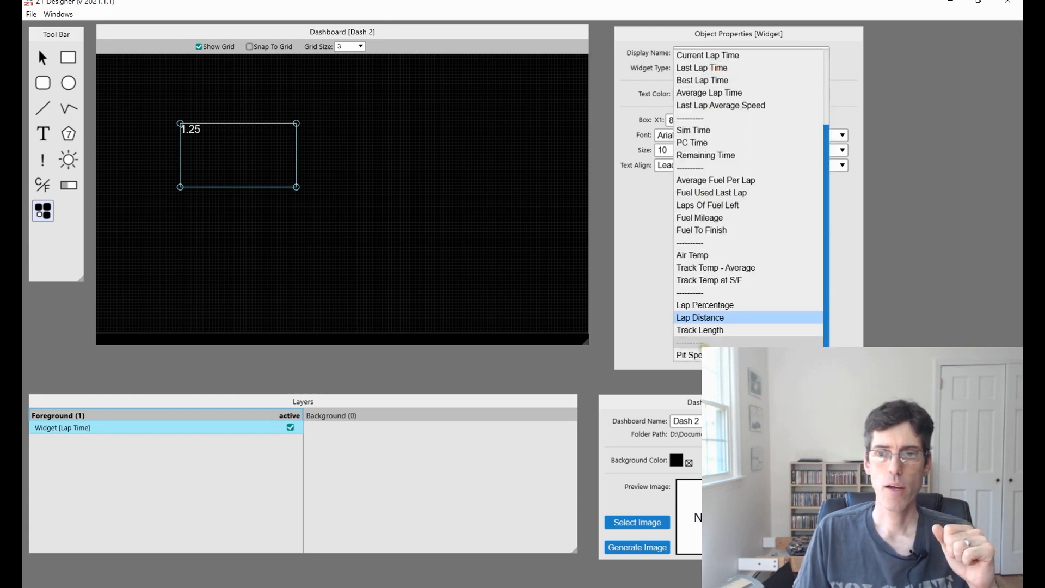
{"action": "left_click", "coordinate": [700, 329]}
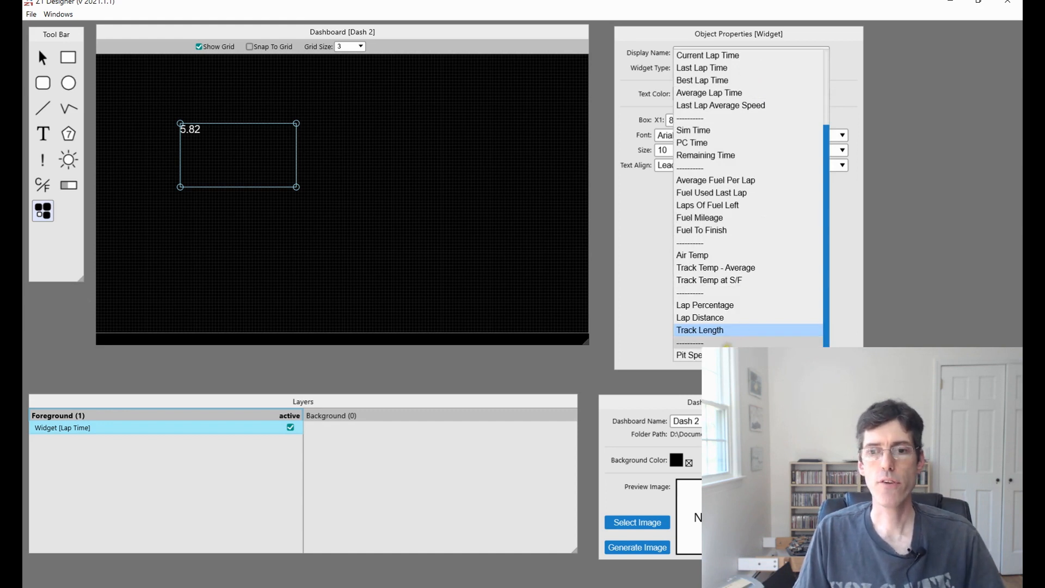
{"action": "left_click", "coordinate": [692, 354]}
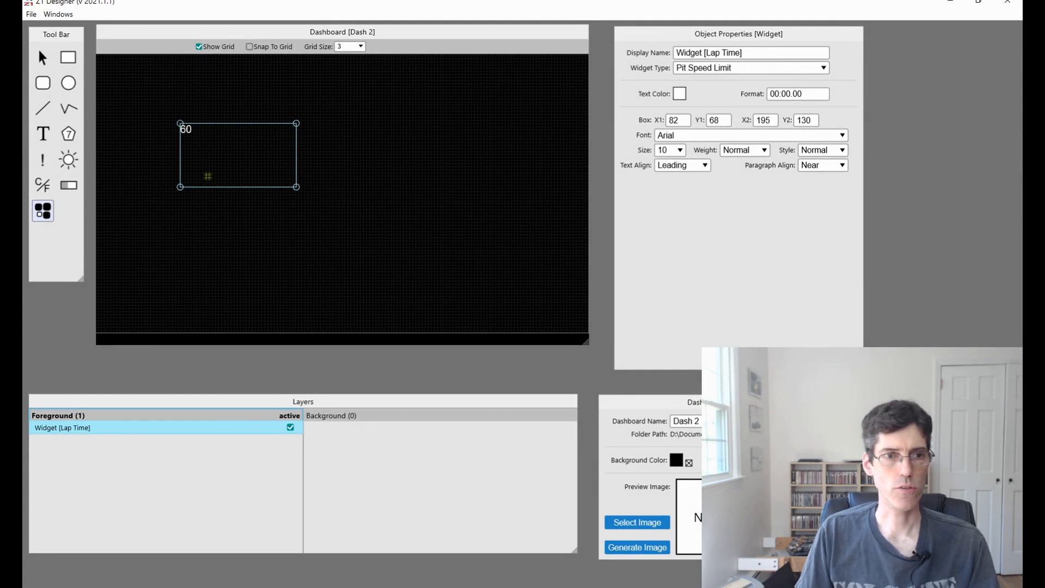
Delete the widget from its right-click menu and confirm the deletion.
{"action": "right_click", "coordinate": [199, 146]}
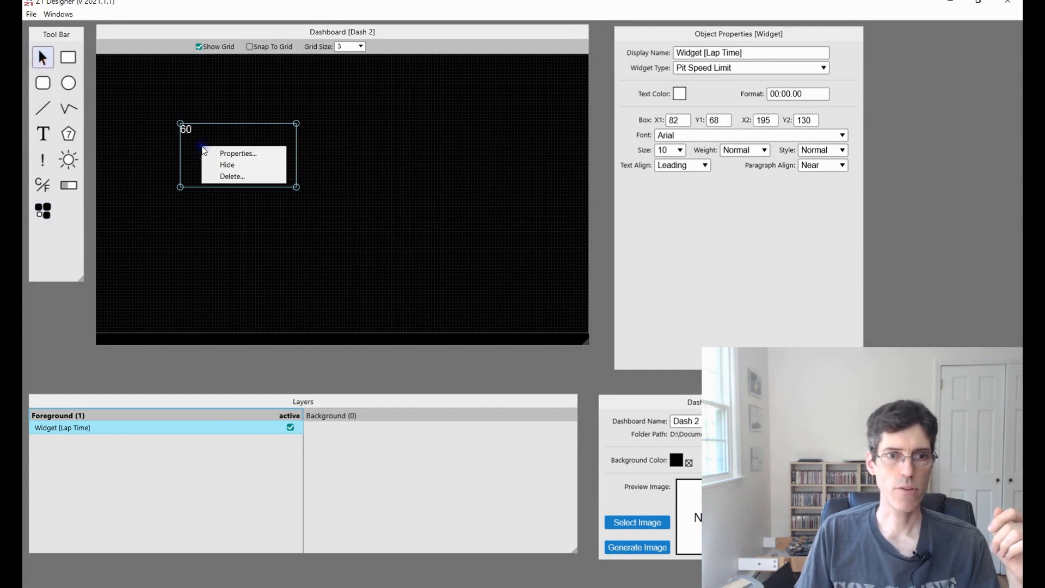
{"action": "left_click", "coordinate": [232, 175]}
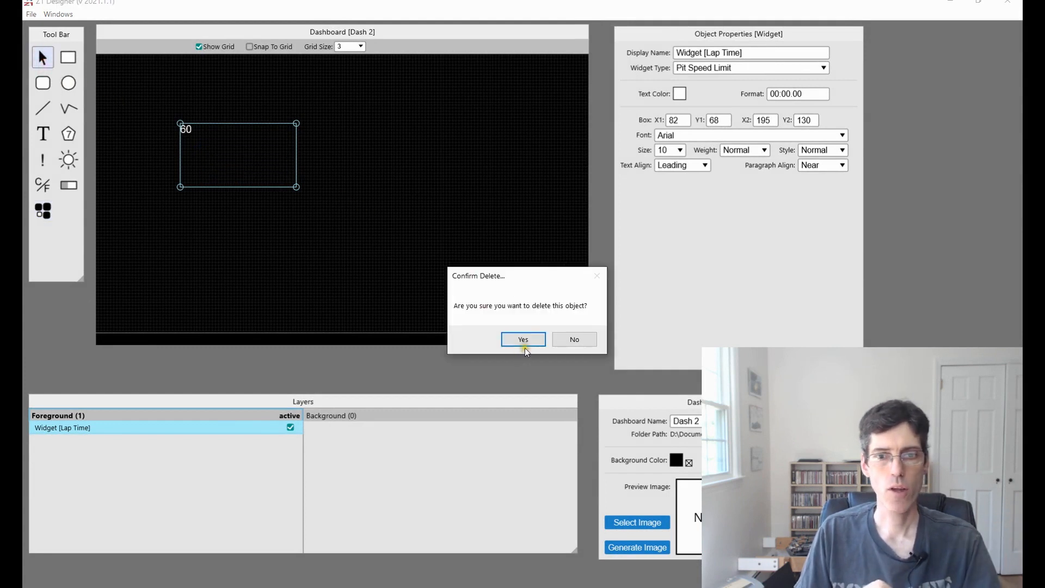
{"action": "left_click", "coordinate": [523, 339]}
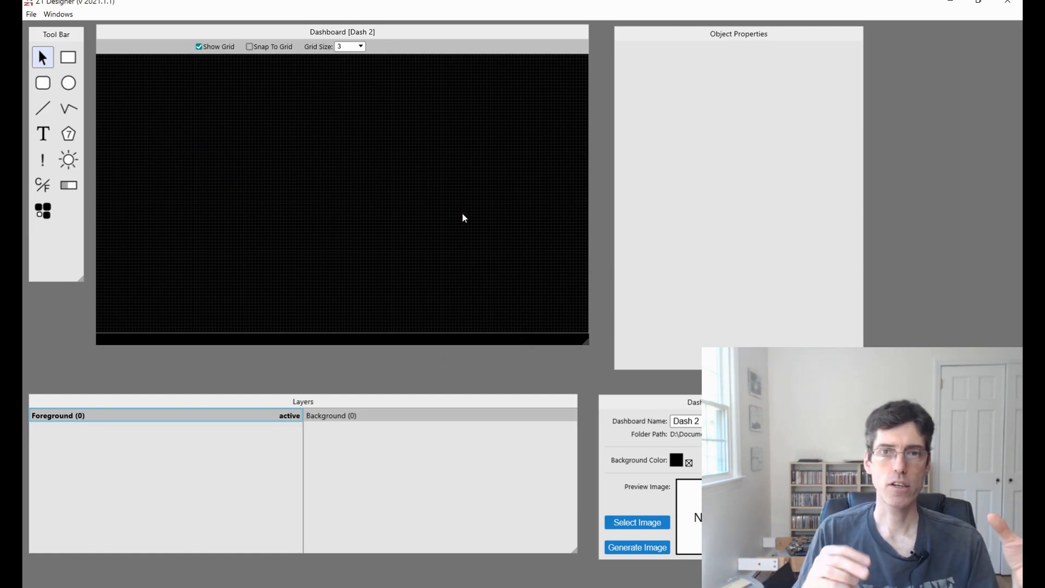
{"action": "mouse_move", "coordinate": [69, 120]}
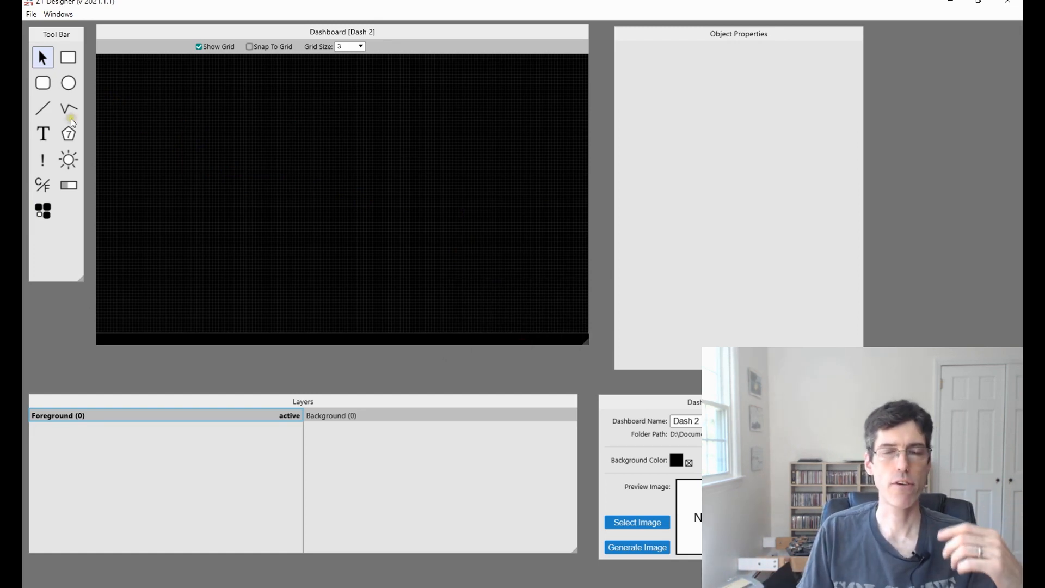
{"action": "mouse_move", "coordinate": [178, 296]}
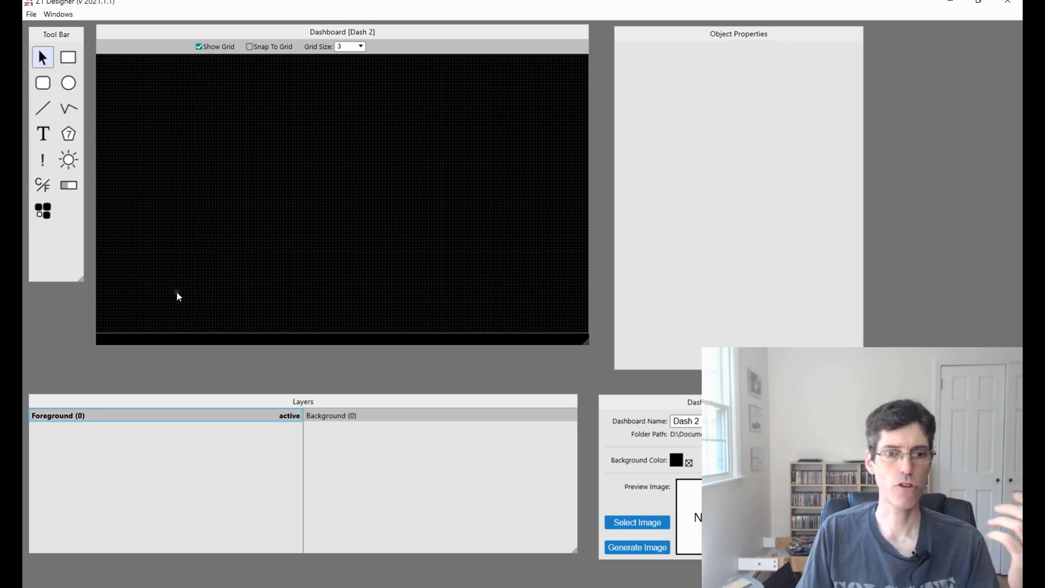
{"action": "mouse_move", "coordinate": [79, 107]}
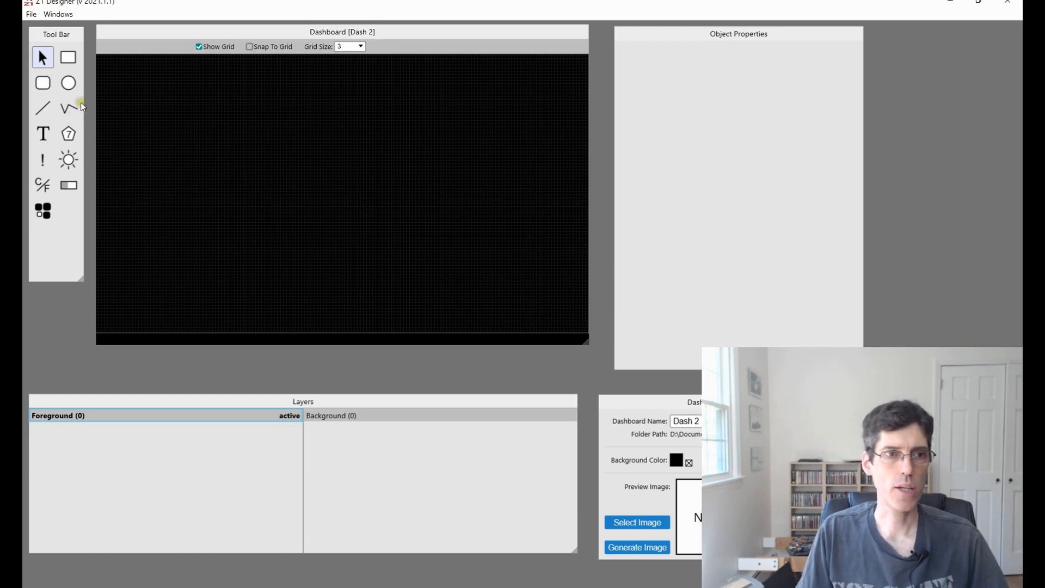
Draw a rectangle at the dashboard's upper left with red fill and no outline.
{"action": "left_click", "coordinate": [67, 57]}
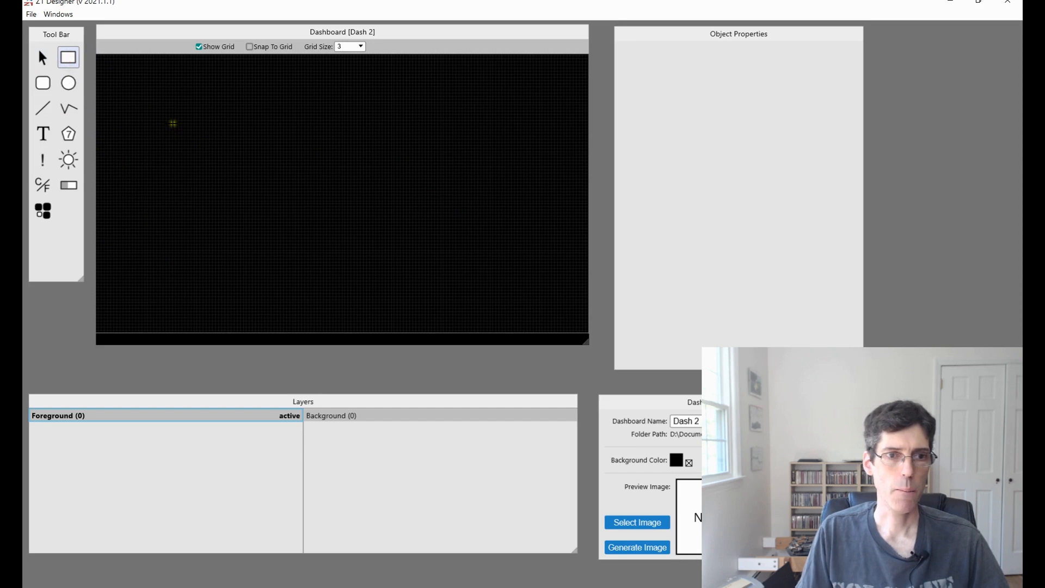
{"action": "left_click_drag", "start_coordinate": [172, 122], "coordinate": [296, 199]}
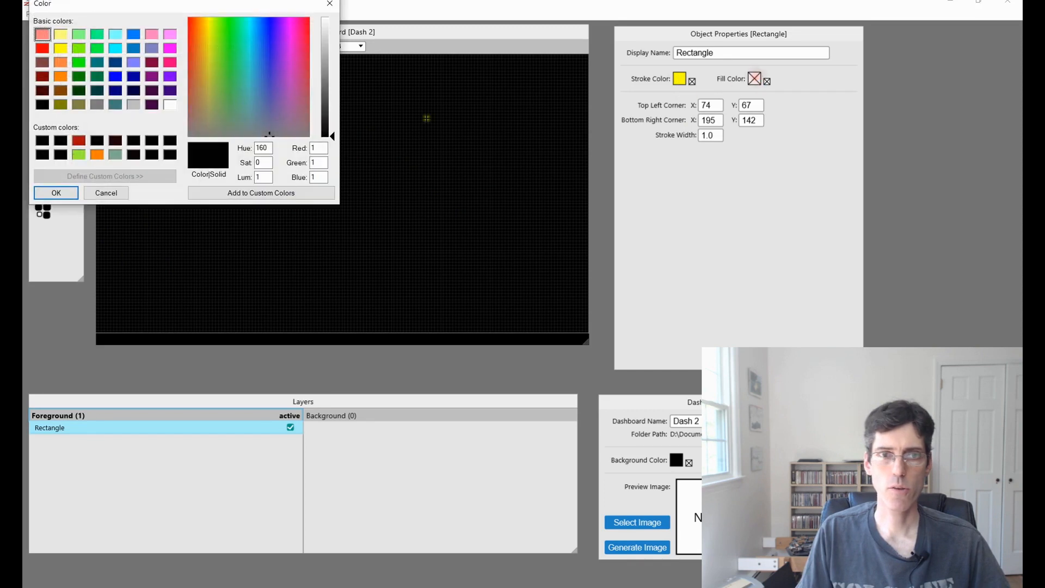
{"action": "left_click", "coordinate": [41, 48]}
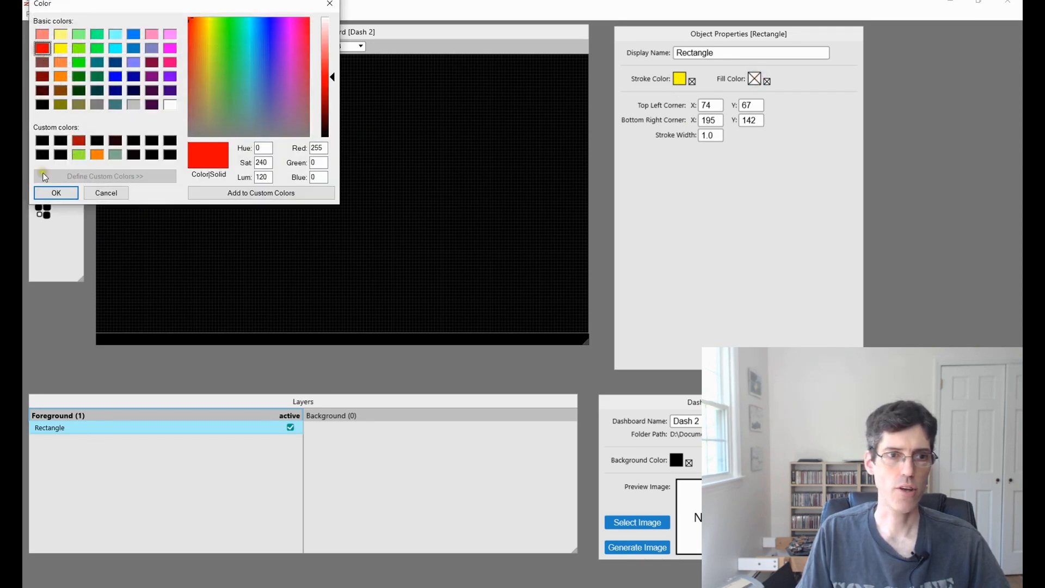
{"action": "left_click", "coordinate": [56, 193]}
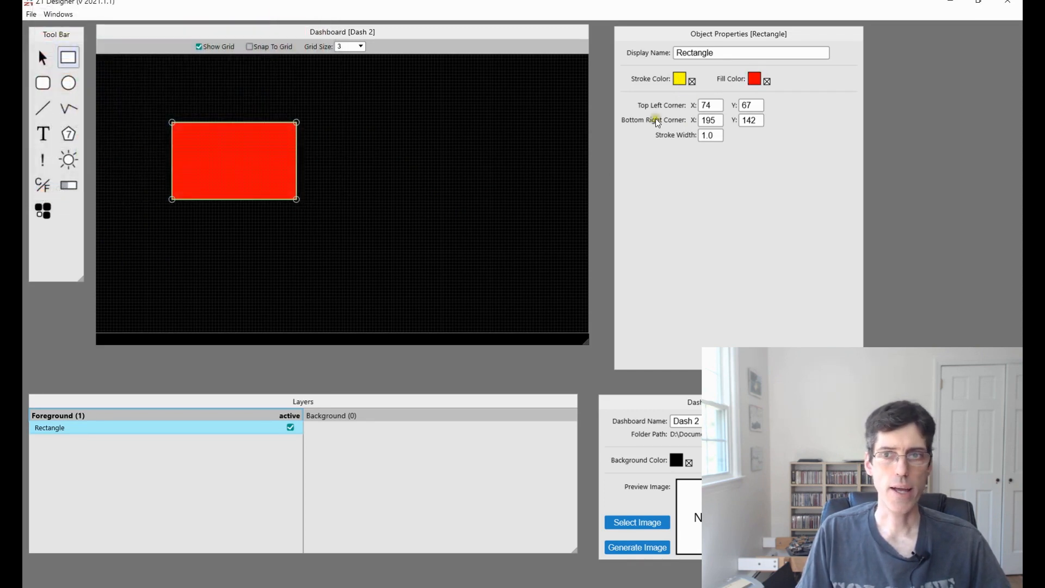
{"action": "left_click", "coordinate": [679, 78]}
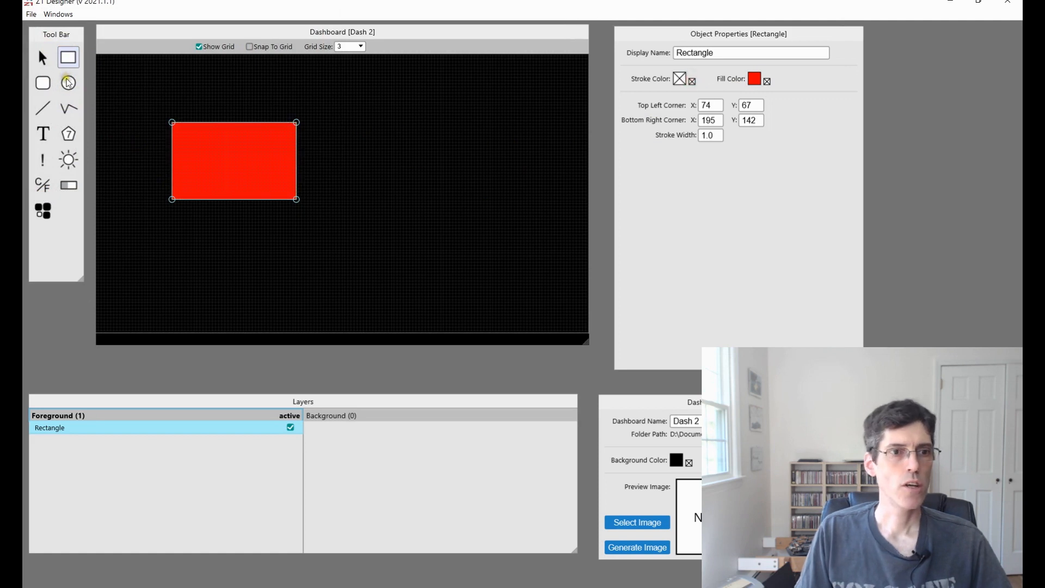
{"action": "left_click", "coordinate": [42, 134]}
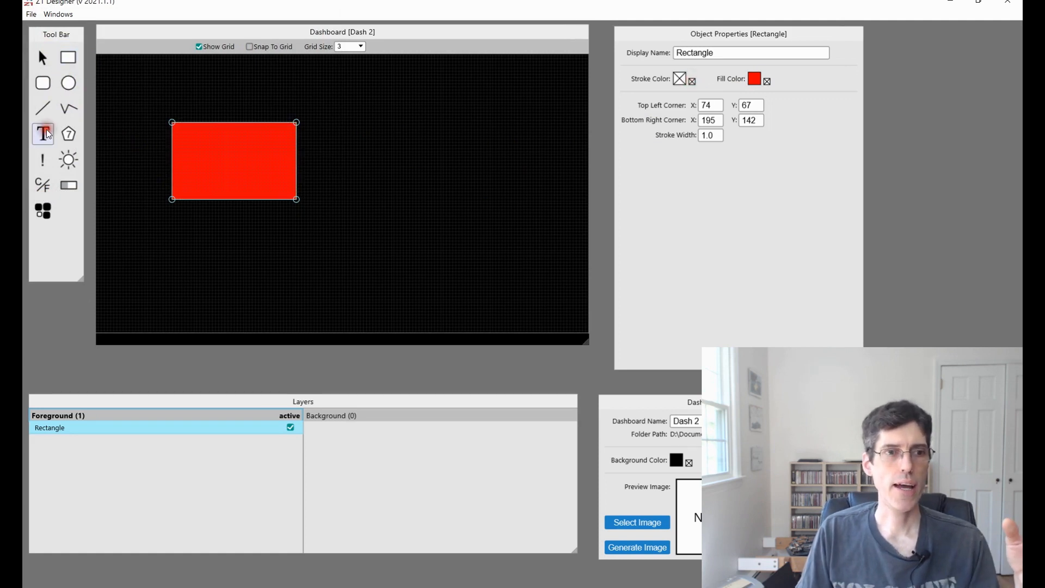
{"action": "left_click", "coordinate": [41, 133]}
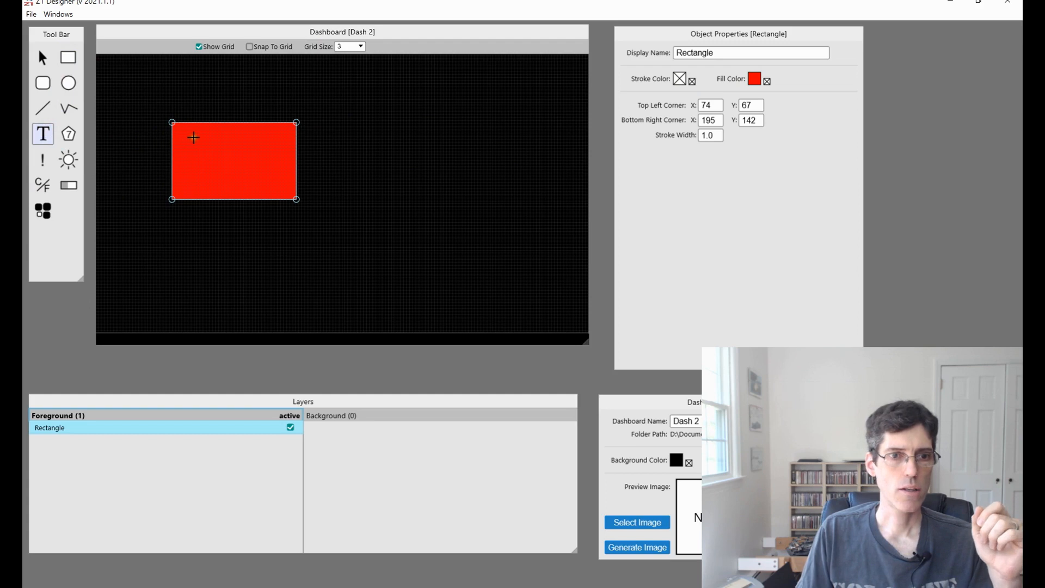
{"action": "mouse_move", "coordinate": [68, 134]}
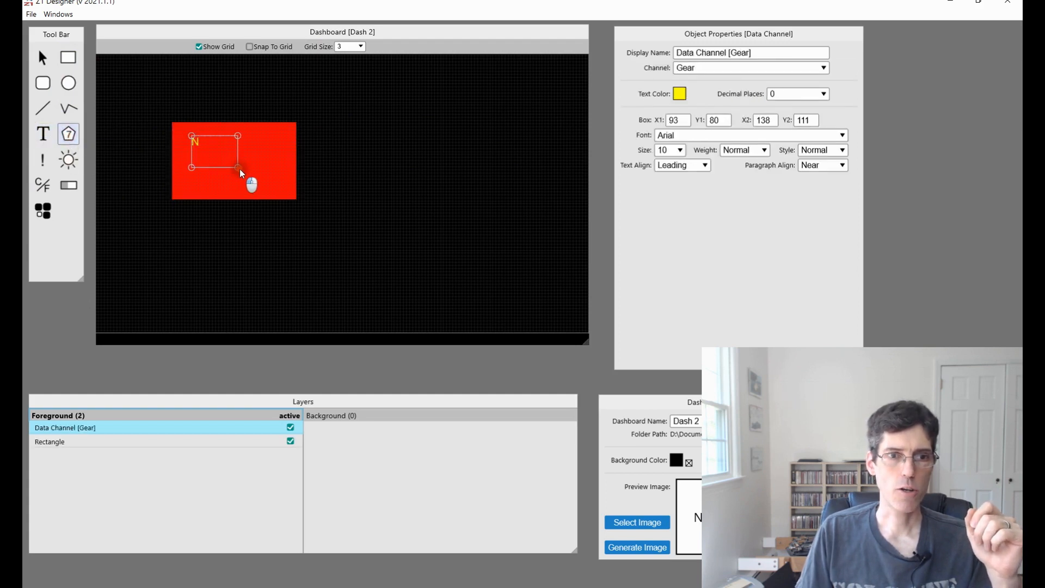
Set the readout on the red rectangle to Oil Temperature, showing 45 at size 20.
{"action": "left_click_drag", "start_coordinate": [238, 167], "coordinate": [278, 178]}
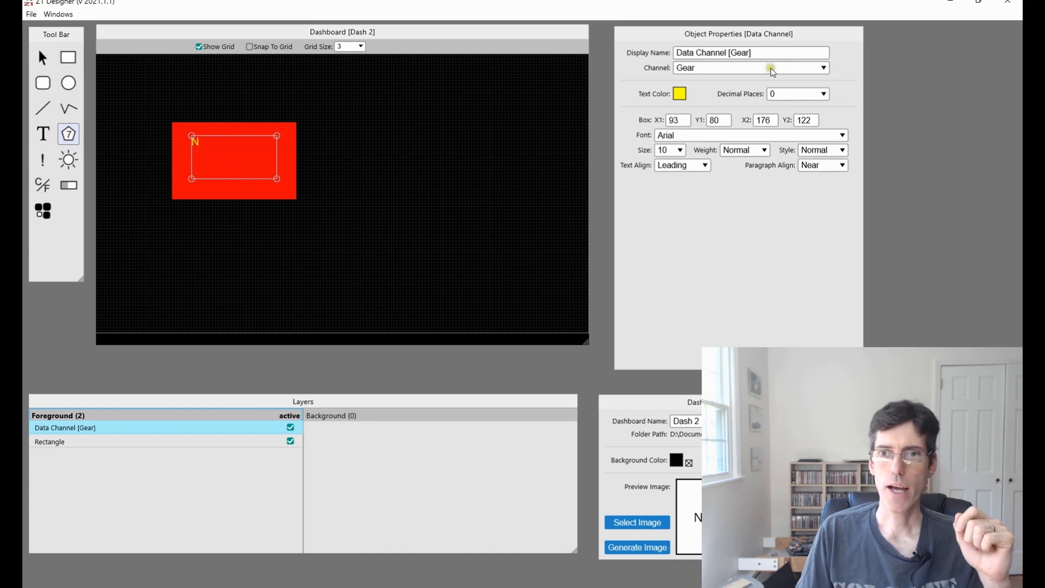
{"action": "left_click", "coordinate": [823, 68]}
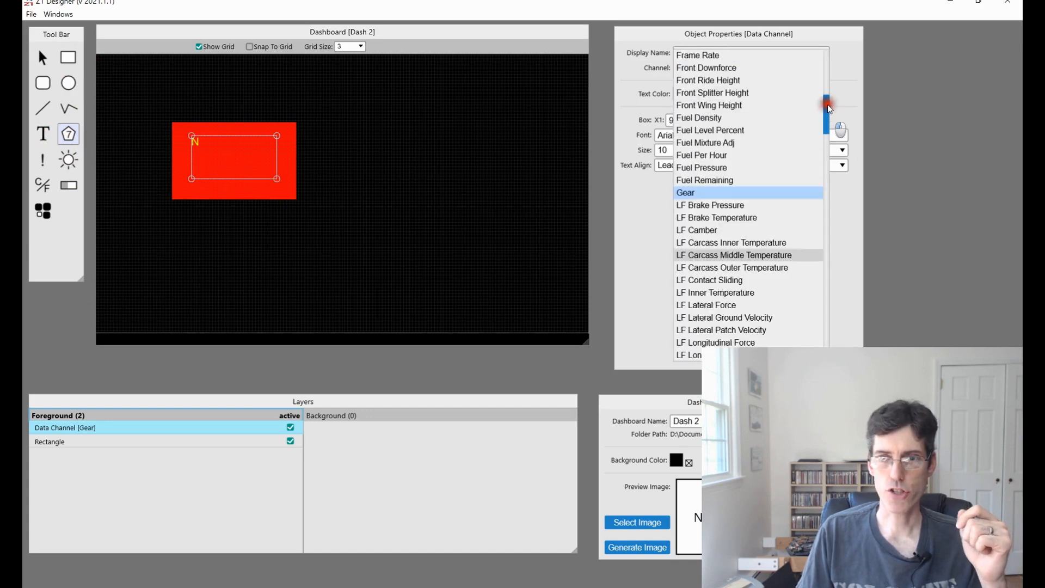
{"action": "left_click", "coordinate": [705, 67]}
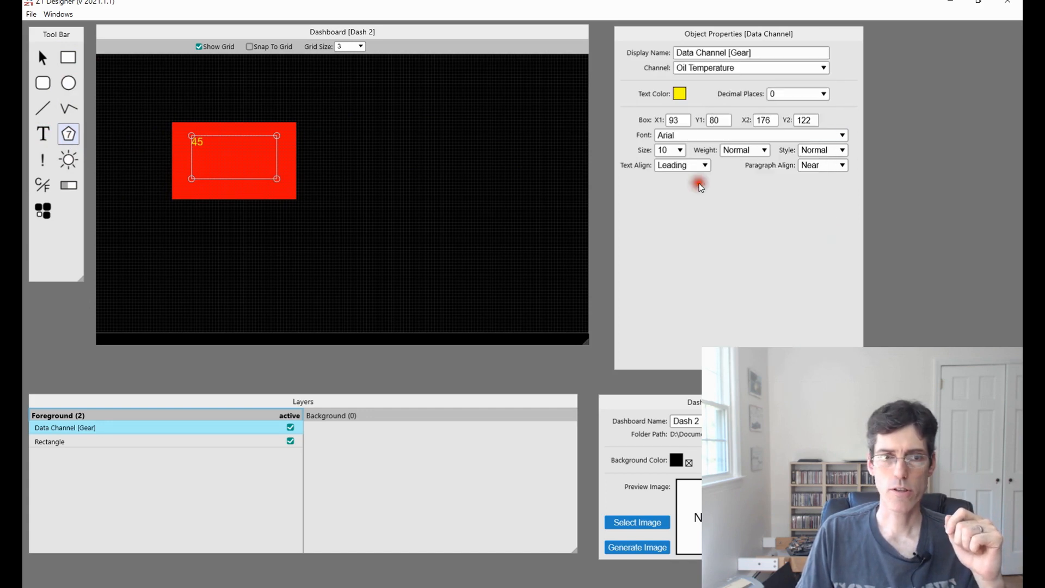
{"action": "left_click", "coordinate": [678, 149]}
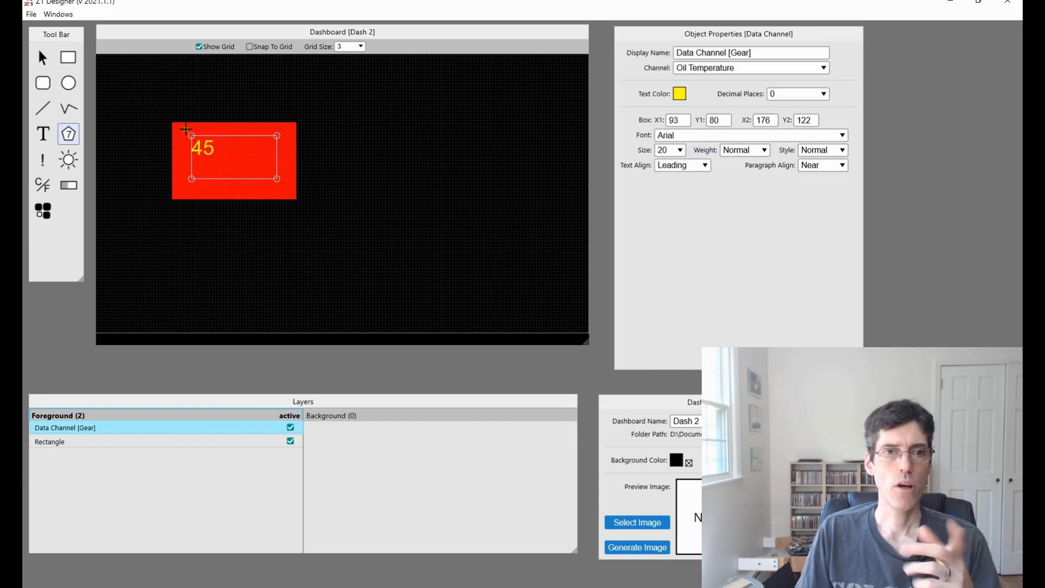
{"action": "mouse_move", "coordinate": [75, 148]}
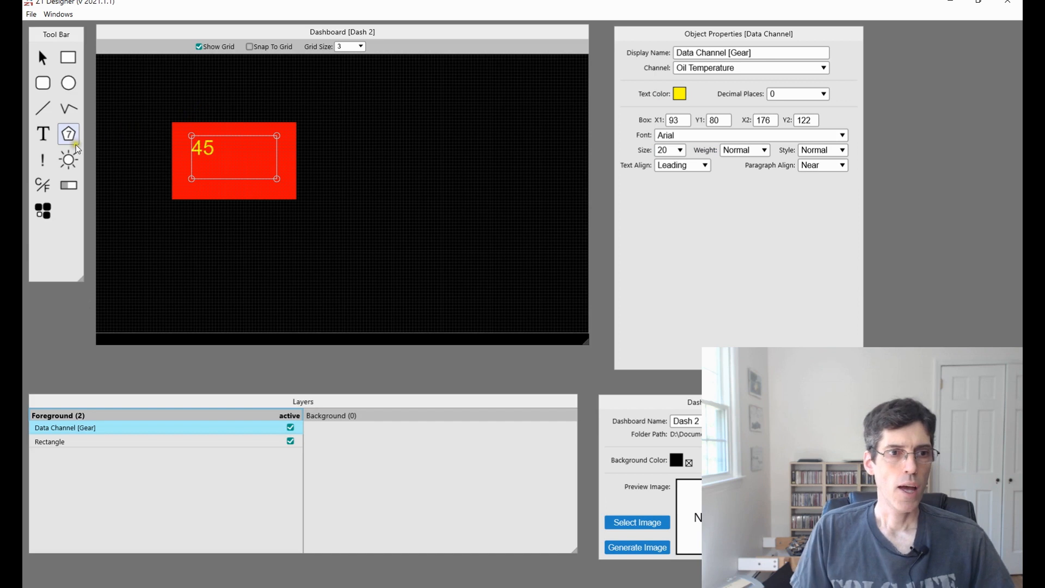
Draw a Gear data-channel box right of the rectangle, showing N at size 37.
{"action": "left_click", "coordinate": [67, 57]}
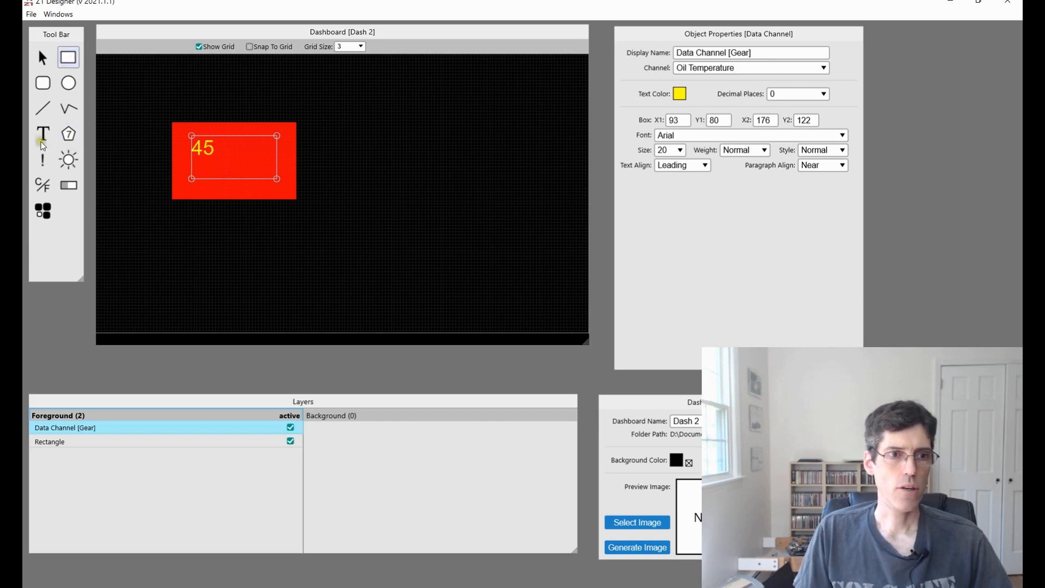
{"action": "left_click", "coordinate": [68, 134]}
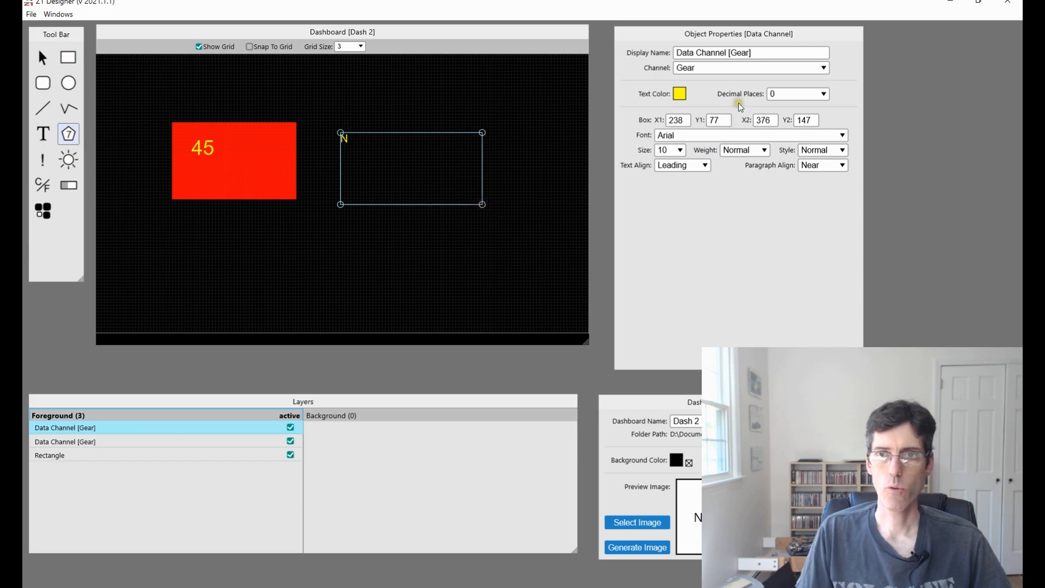
{"action": "left_click", "coordinate": [679, 149]}
{"action": "type", "text": "37"}
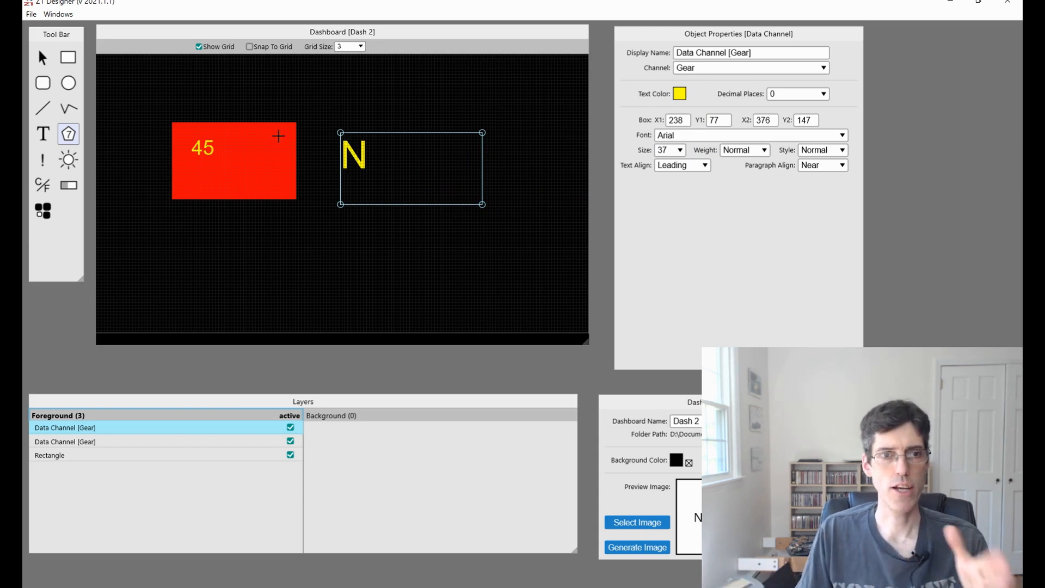
{"action": "left_click", "coordinate": [42, 57]}
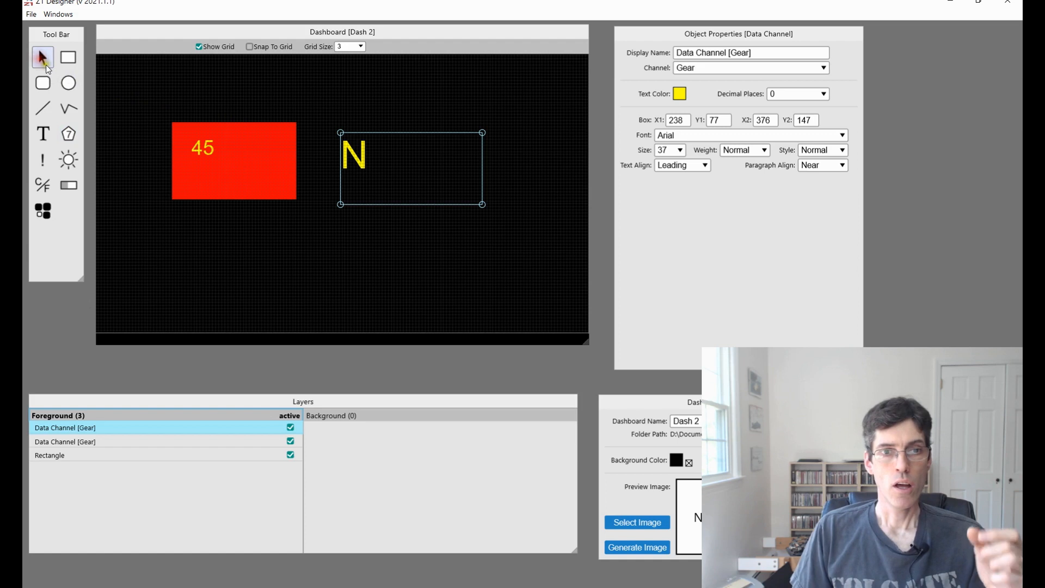
{"action": "mouse_move", "coordinate": [43, 216]}
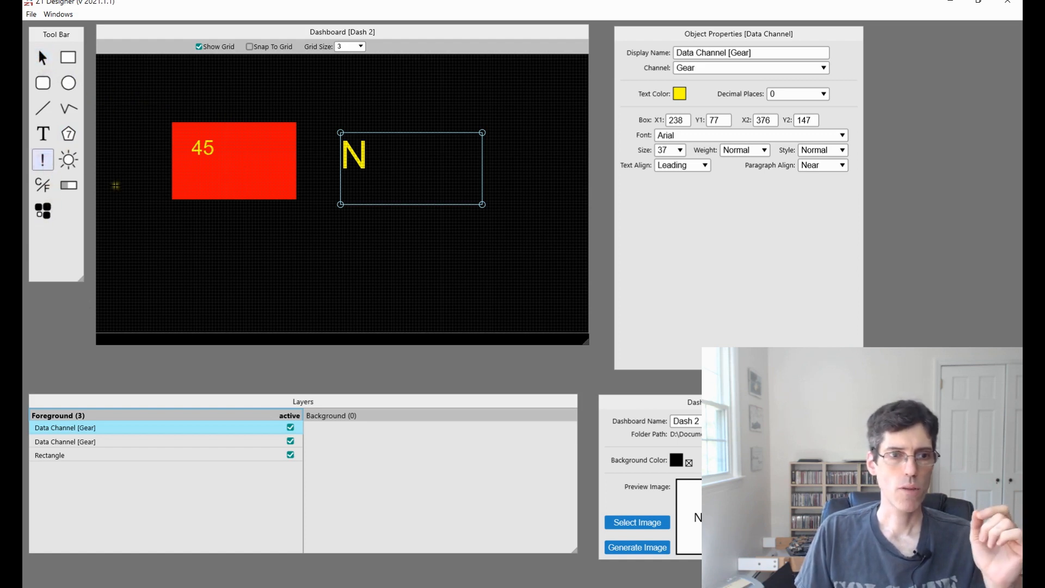
{"action": "mouse_move", "coordinate": [42, 160]}
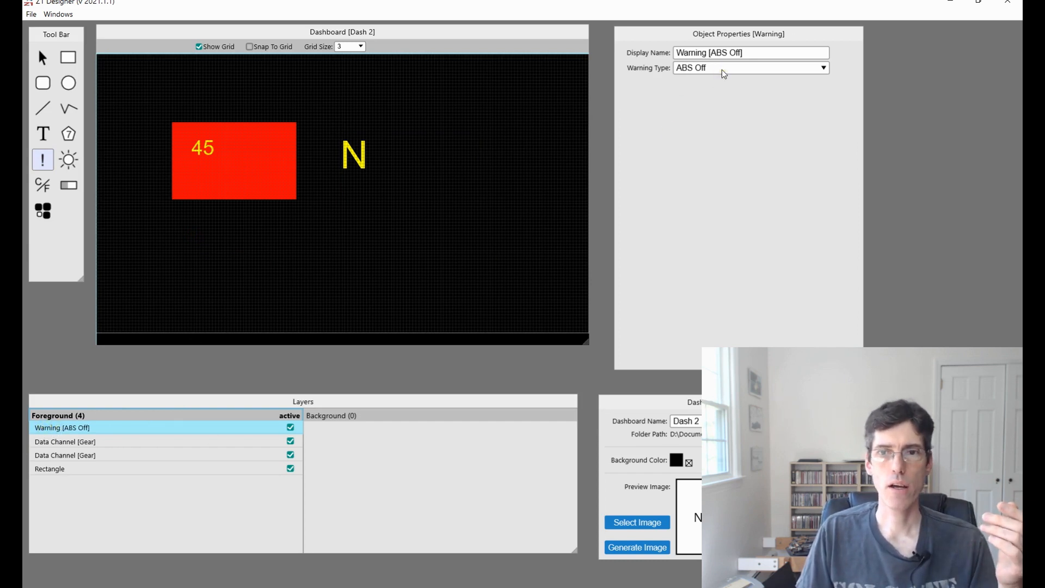
Set the placed warning object's Warning Type to Oil Temperature.
{"action": "left_click", "coordinate": [822, 68]}
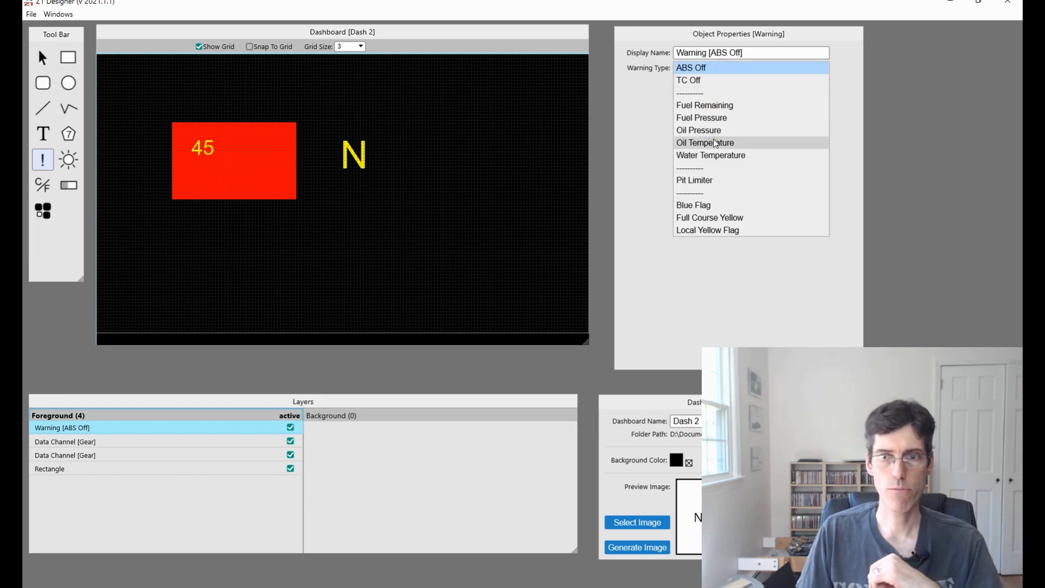
{"action": "left_click", "coordinate": [704, 143]}
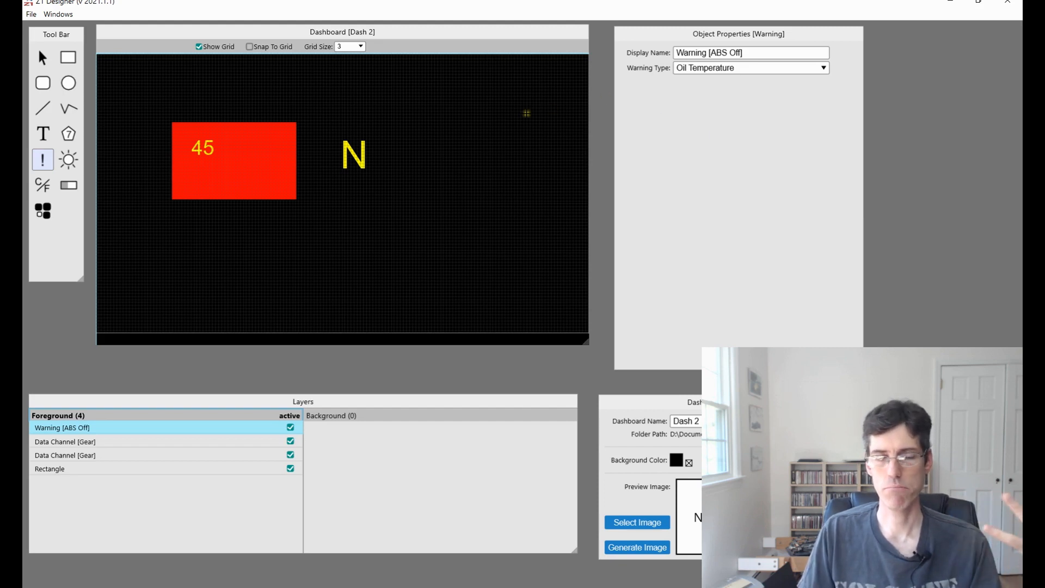
{"action": "mouse_move", "coordinate": [41, 58]}
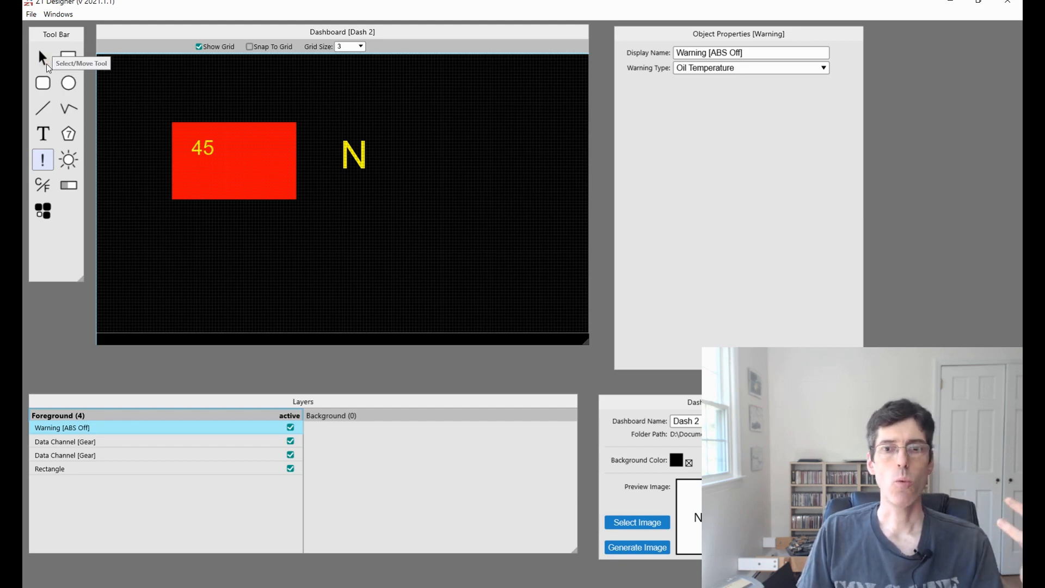
{"action": "mouse_move", "coordinate": [69, 453]}
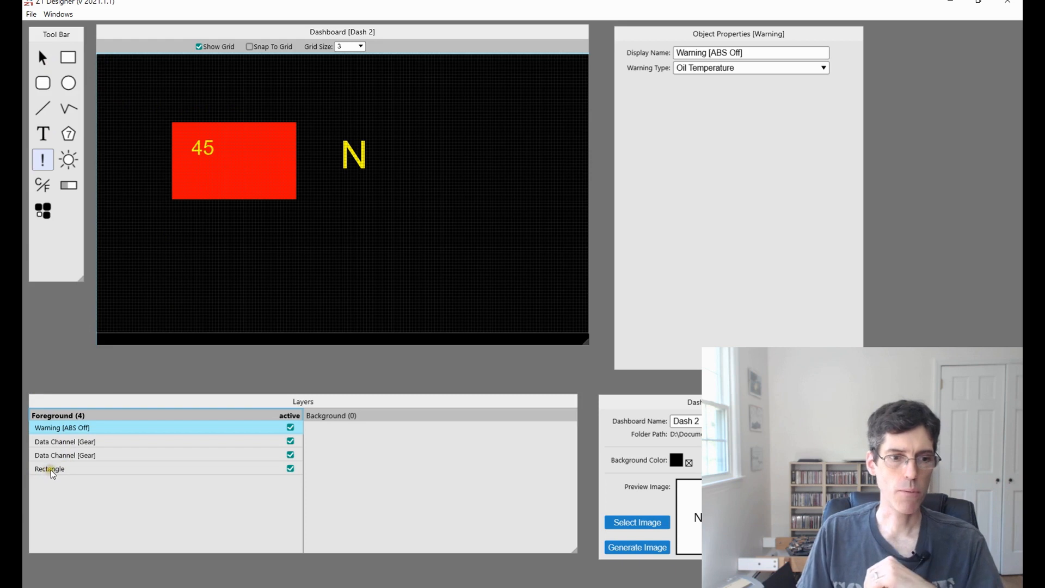
Move the Rectangle layer under Warning [ABS Off], keeping the 45 readout outside.
{"action": "left_click", "coordinate": [49, 469]}
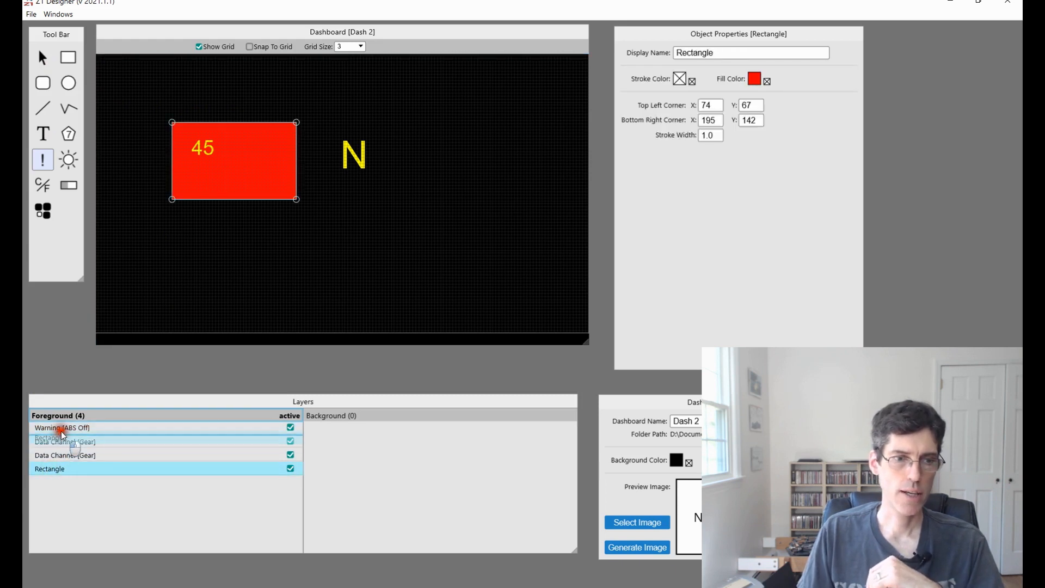
{"action": "left_click", "coordinate": [31, 428]}
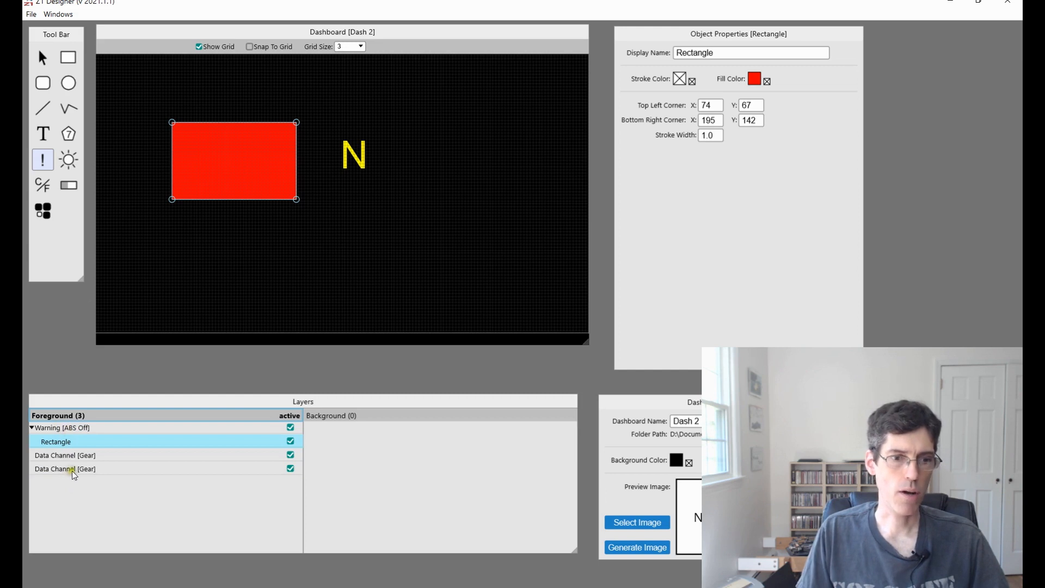
{"action": "left_click", "coordinate": [65, 469]}
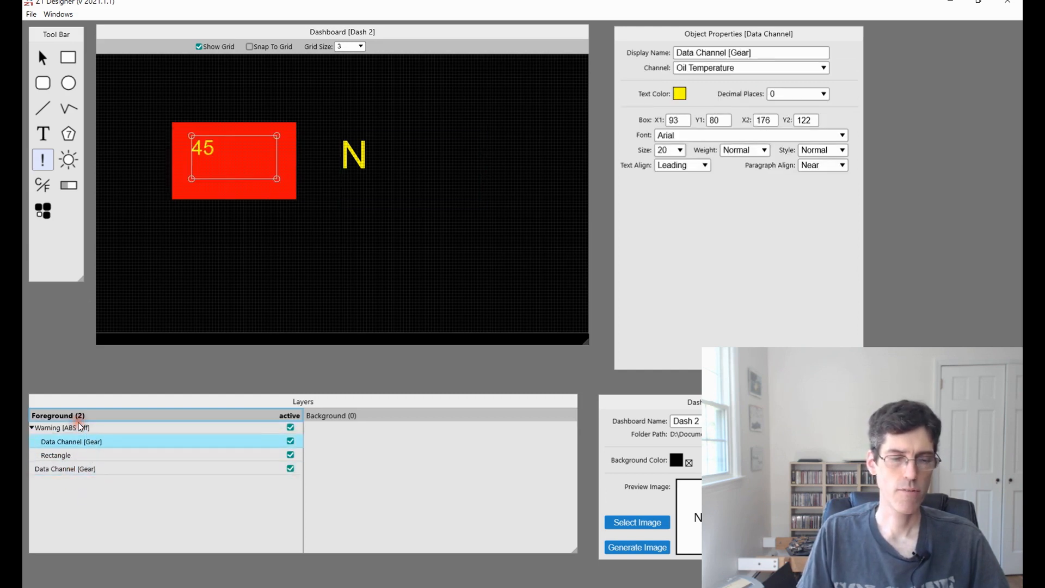
{"action": "left_click", "coordinate": [71, 442]}
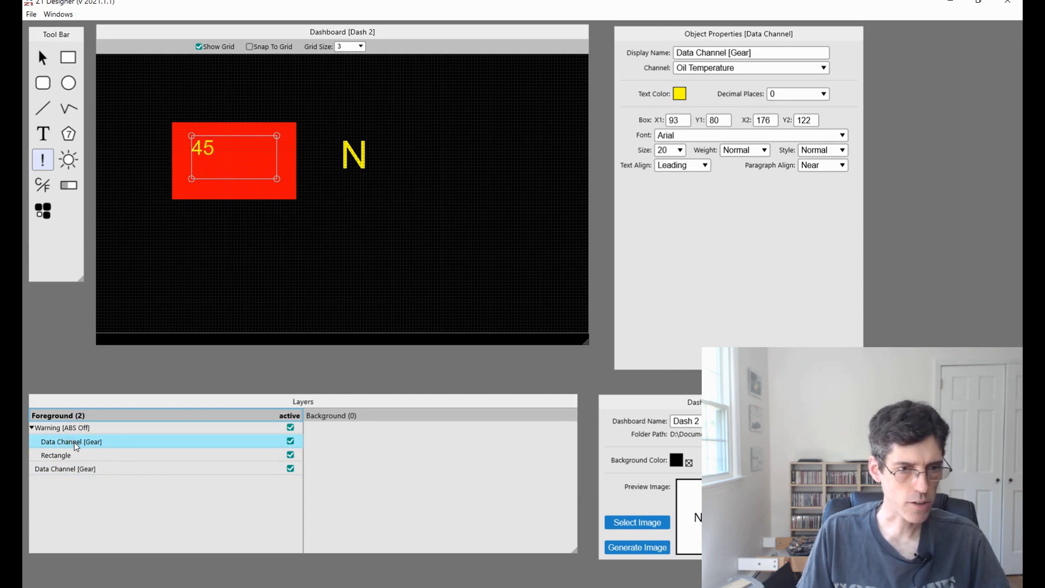
{"action": "left_click_drag", "start_coordinate": [71, 442], "coordinate": [71, 428]}
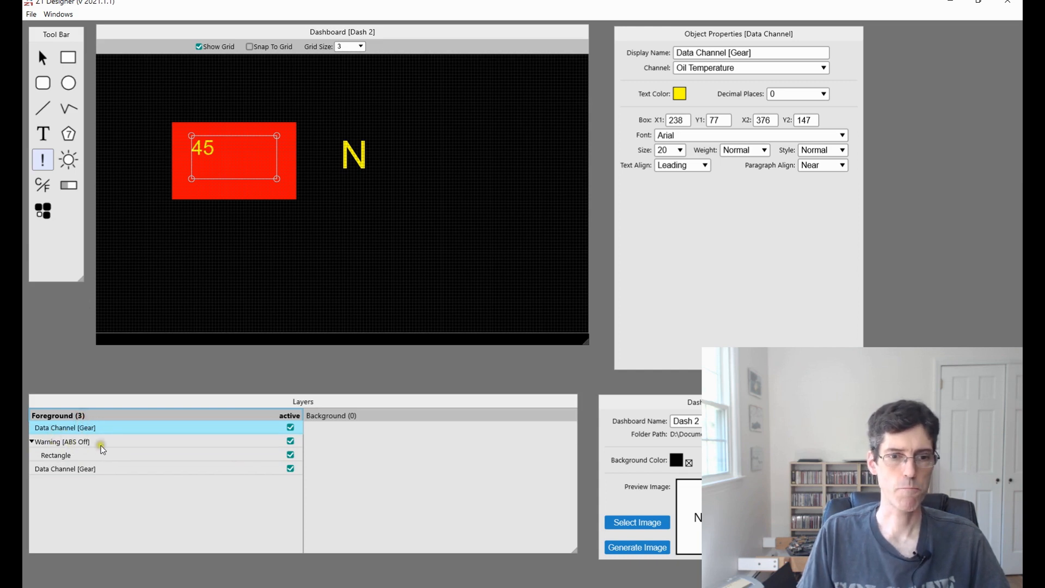
Toggle the warning group's visibility off and back on to test it.
{"action": "left_click", "coordinate": [290, 441]}
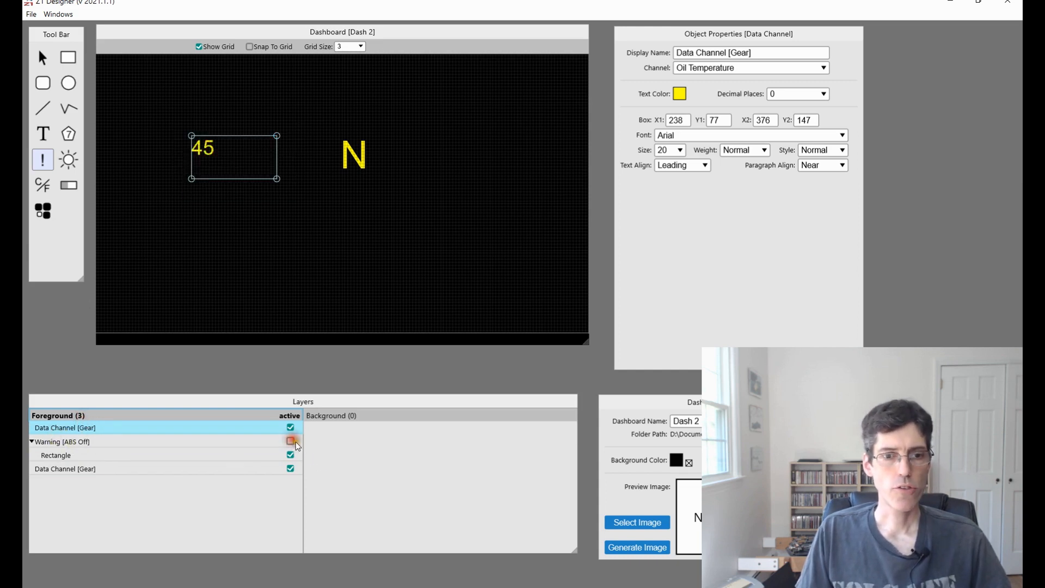
{"action": "left_click", "coordinate": [290, 440]}
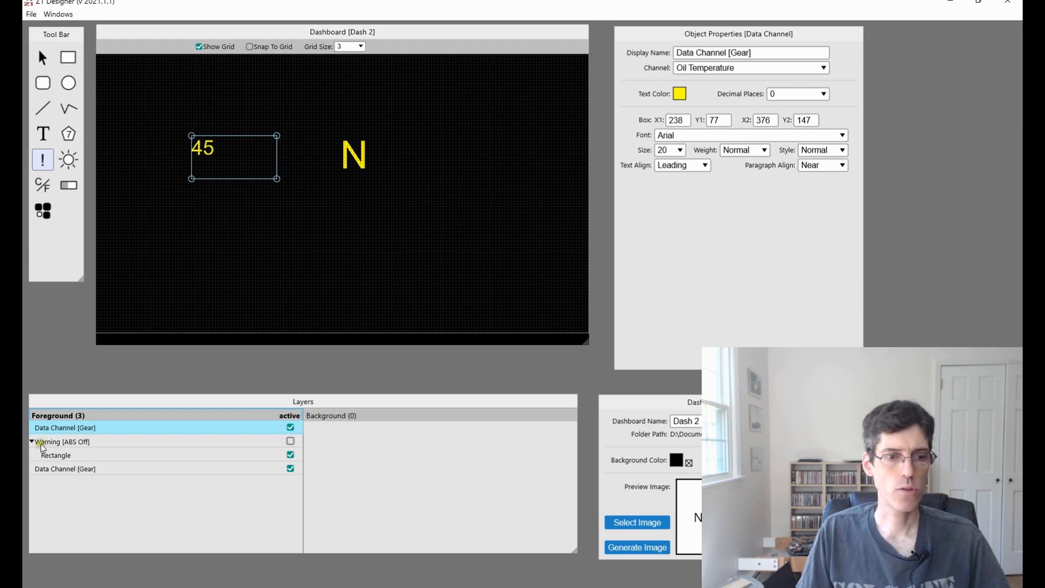
{"action": "left_click", "coordinate": [62, 442]}
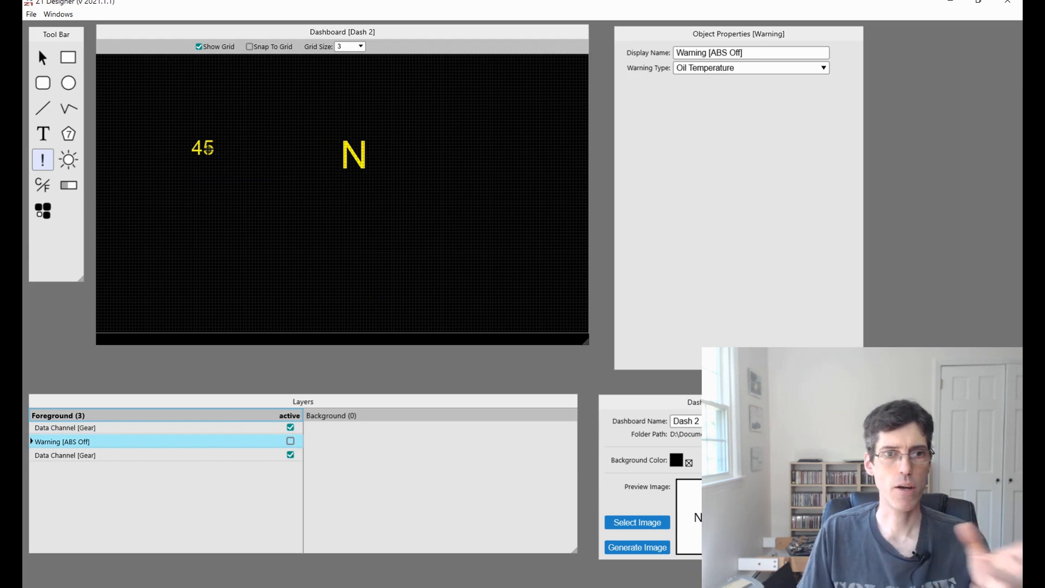
{"action": "left_click", "coordinate": [290, 441]}
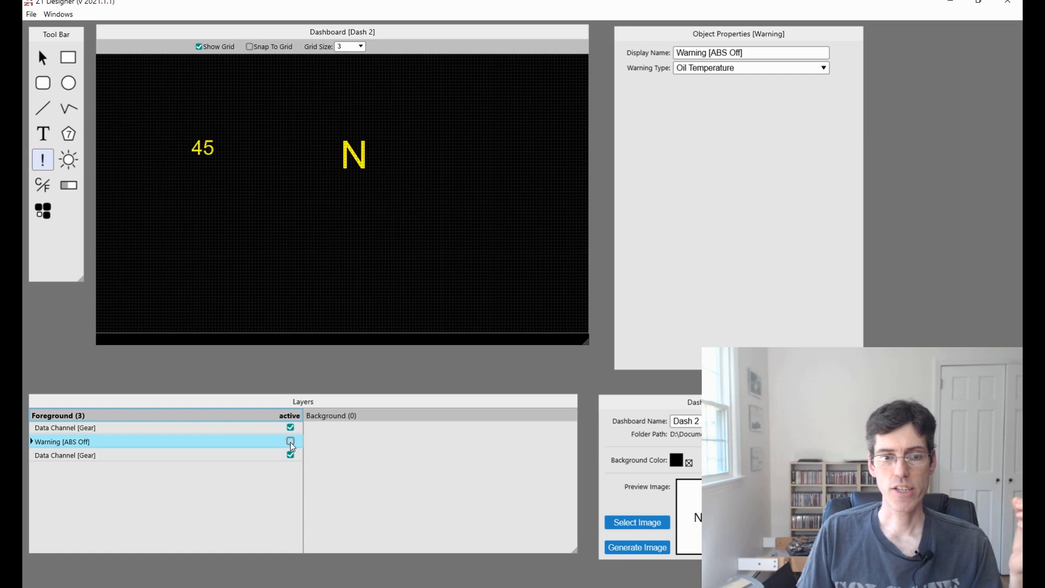
{"action": "left_click", "coordinate": [289, 441]}
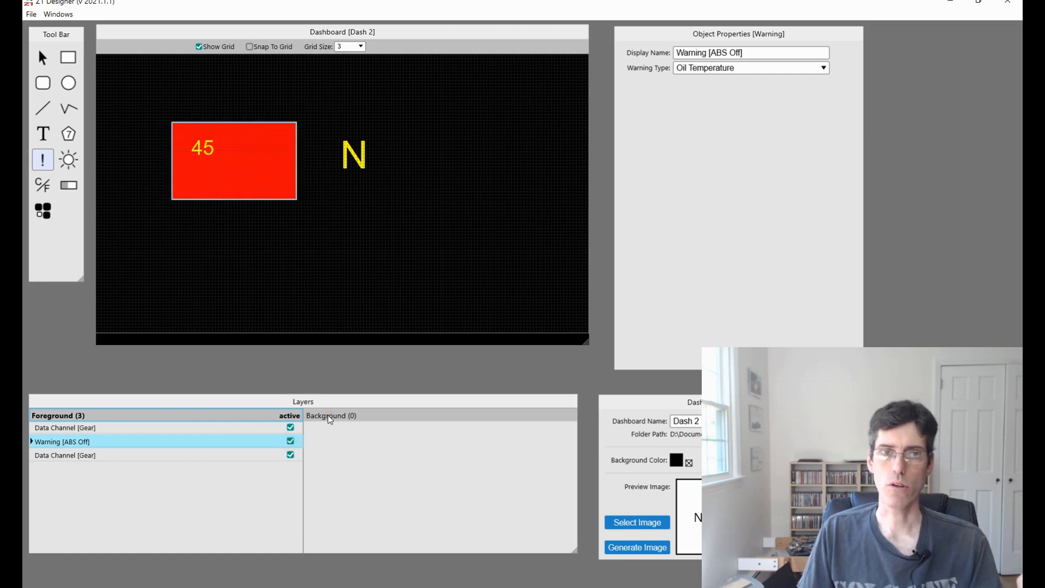
{"action": "mouse_move", "coordinate": [329, 418]}
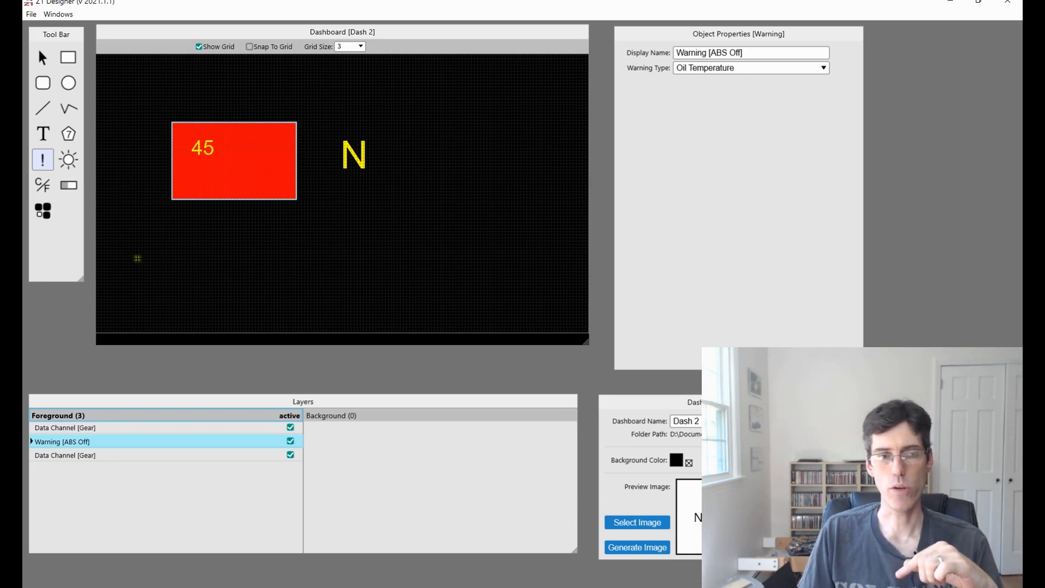
{"action": "mouse_move", "coordinate": [128, 211]}
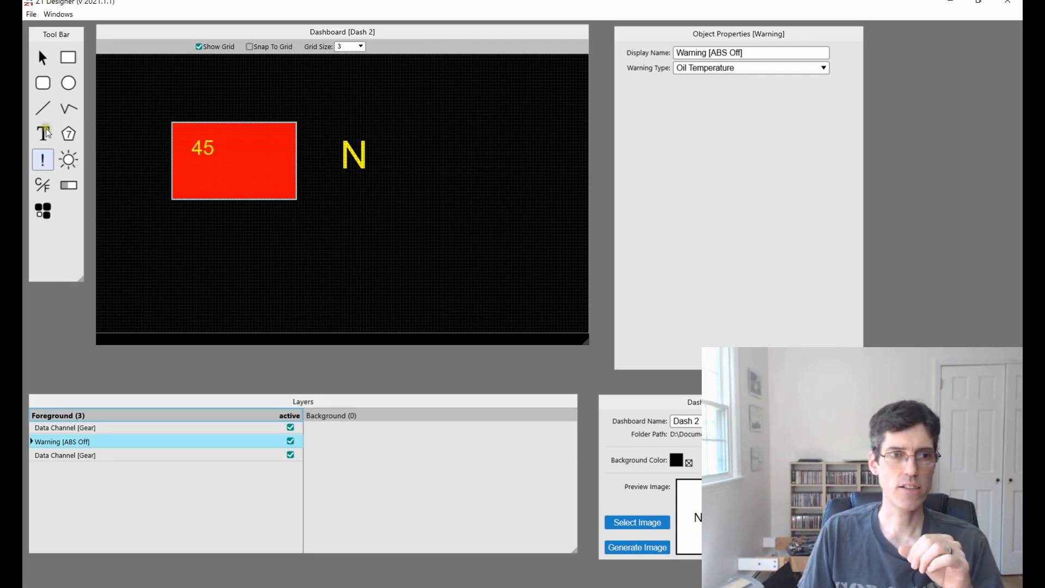
Add a text label reading 'HIGH OIL WARNING!' on the red rectangle.
{"action": "left_click", "coordinate": [42, 134]}
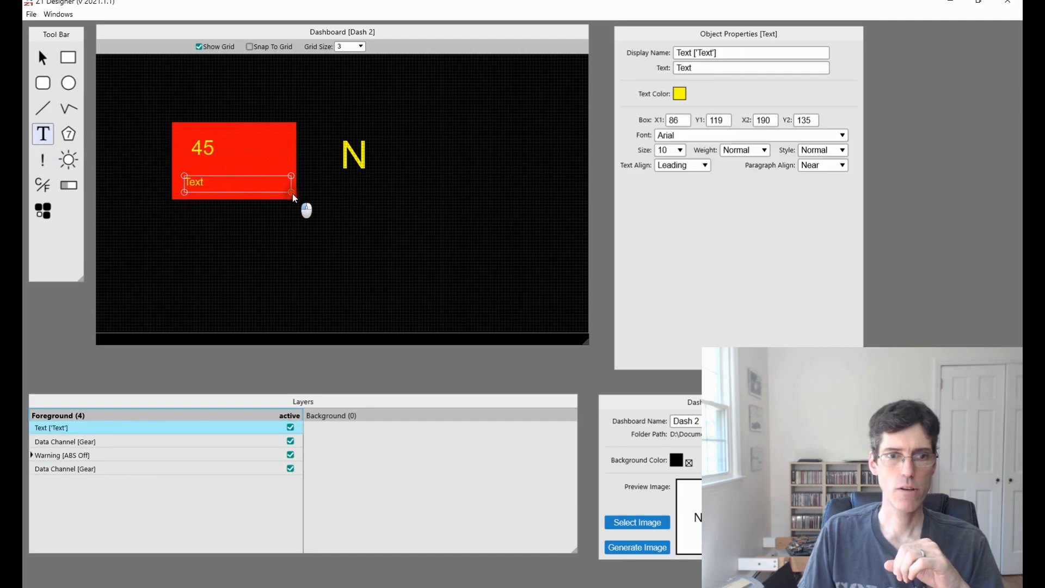
{"action": "key", "text": "Backspace"}
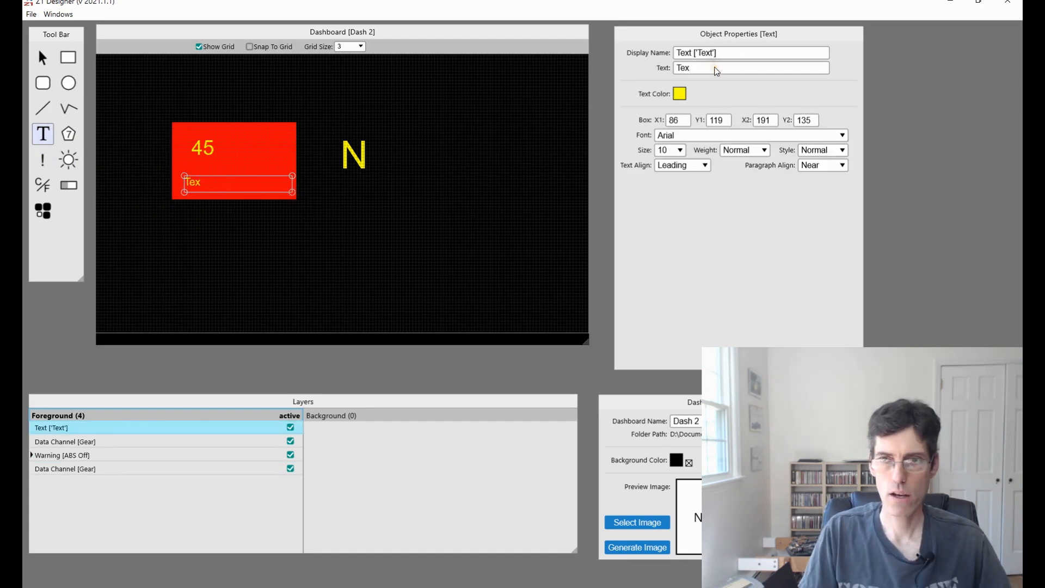
{"action": "type", "text": "HIGH"}
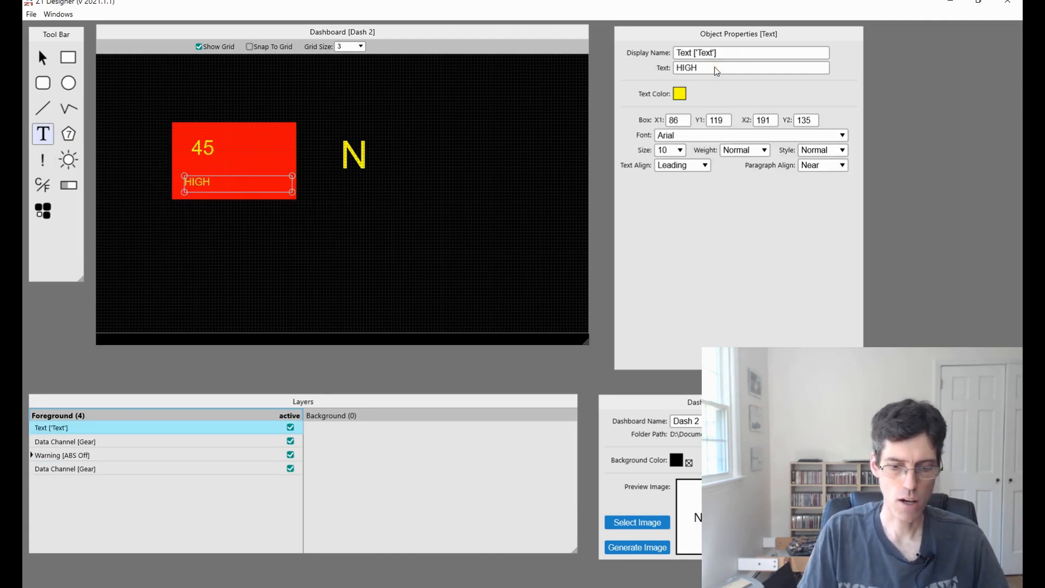
{"action": "type", "text": "OIL WARNING"}
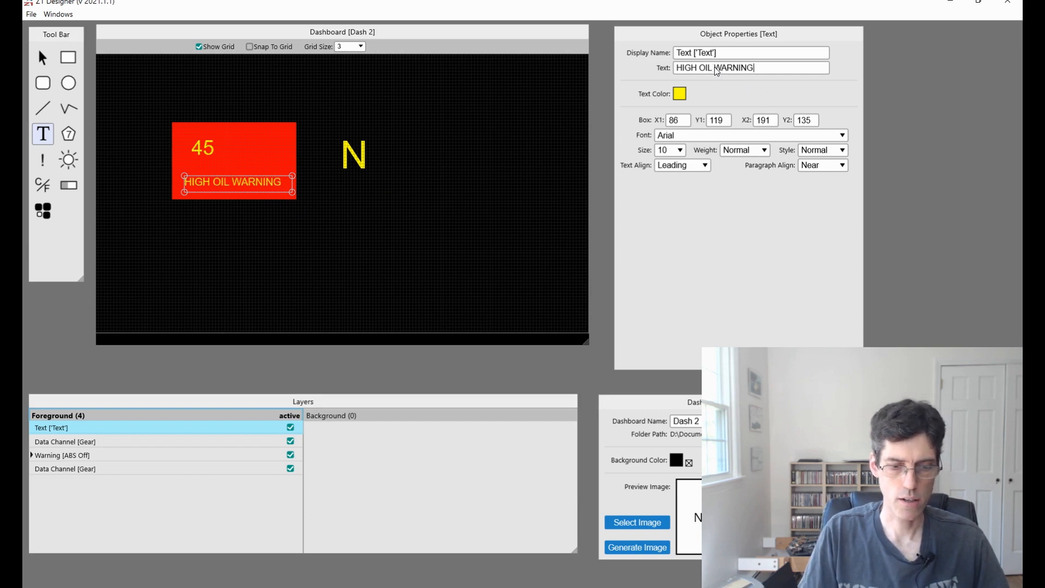
{"action": "type", "text": "!"}
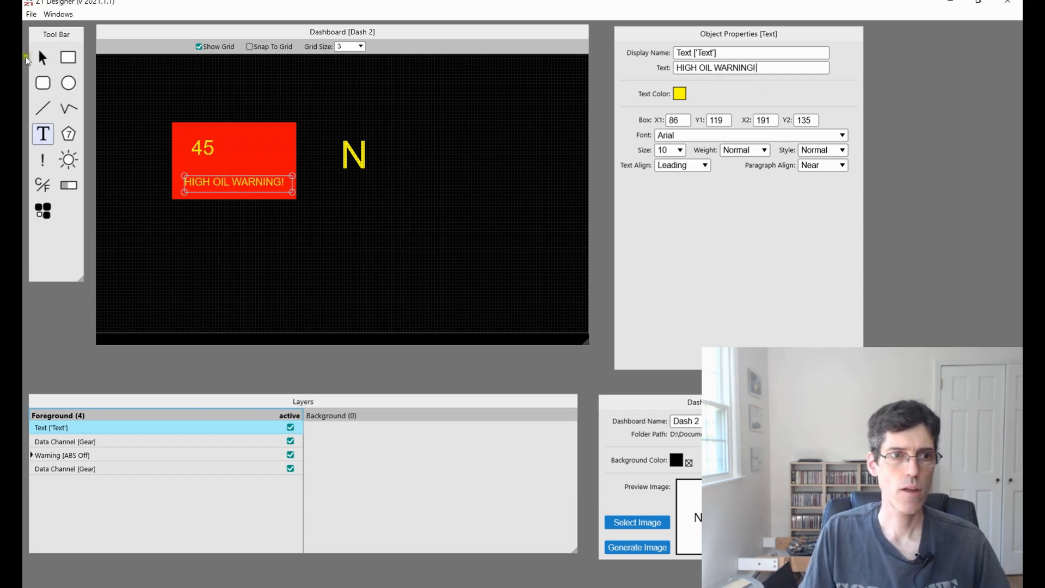
{"action": "left_click", "coordinate": [41, 57]}
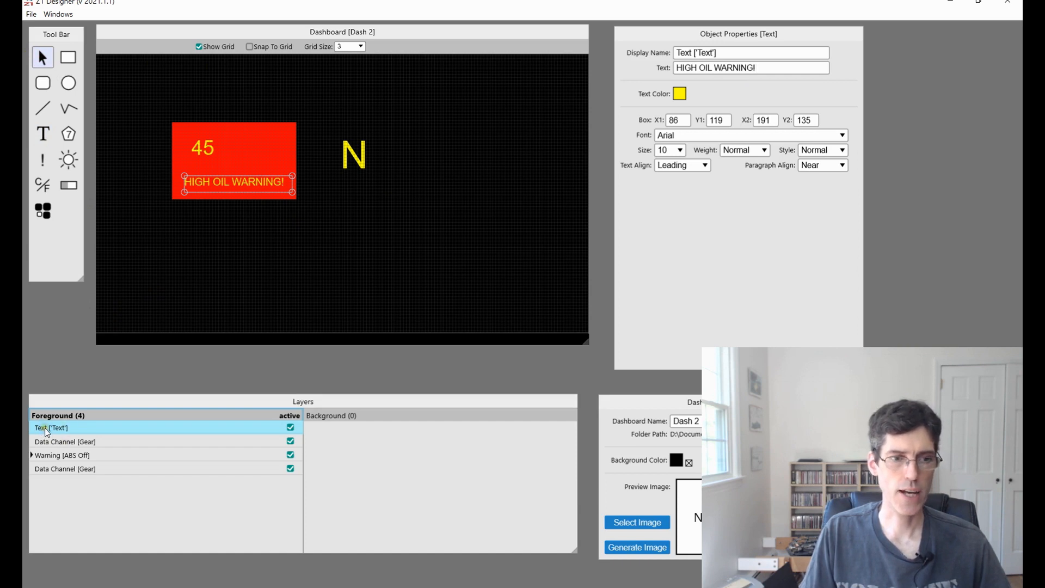
Move the HIGH OIL WARNING! text into the warning group and test its visibility toggle.
{"action": "left_click", "coordinate": [62, 454]}
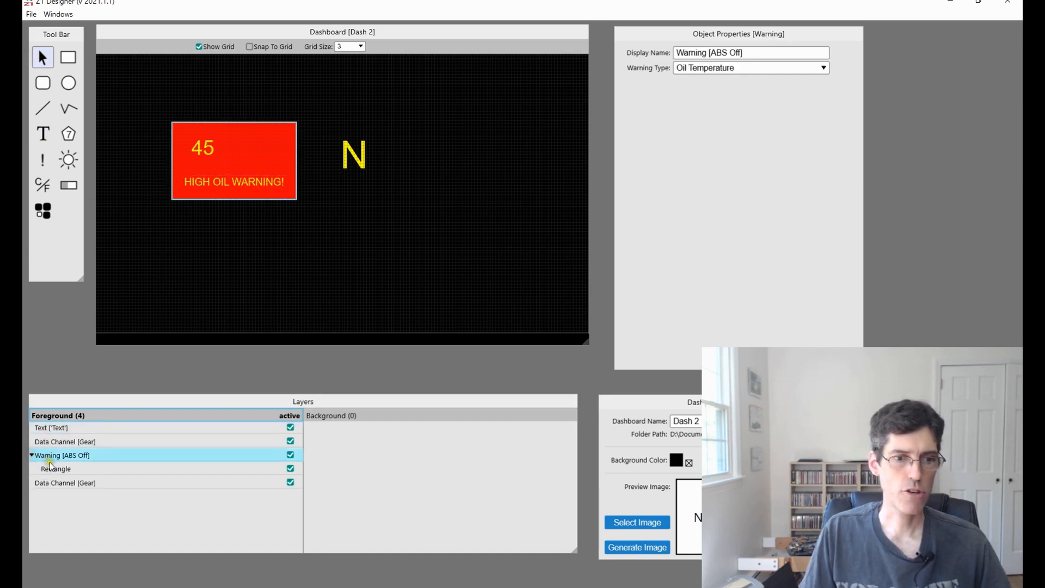
{"action": "left_click", "coordinate": [52, 460]}
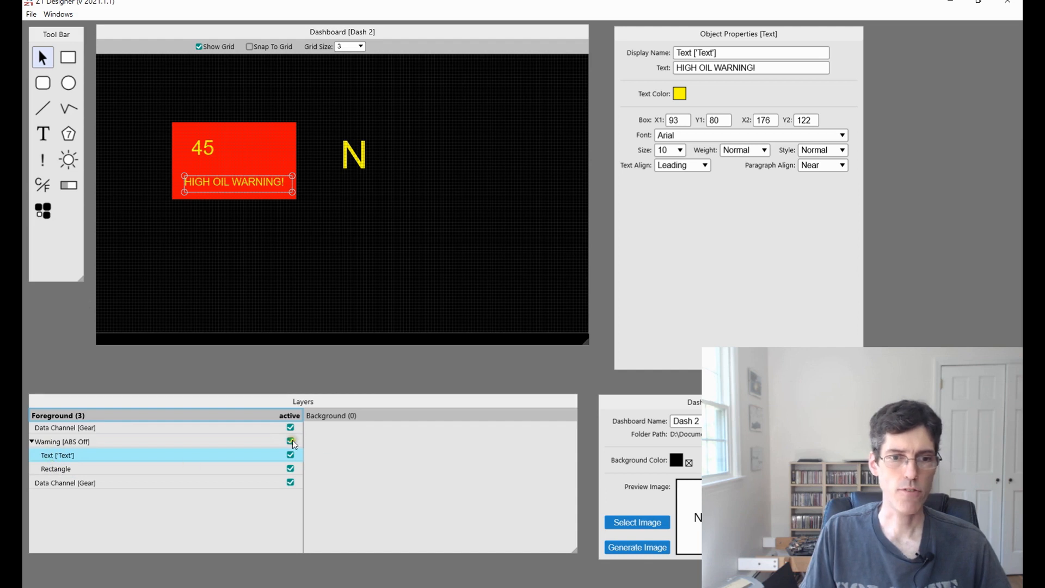
{"action": "left_click", "coordinate": [290, 443]}
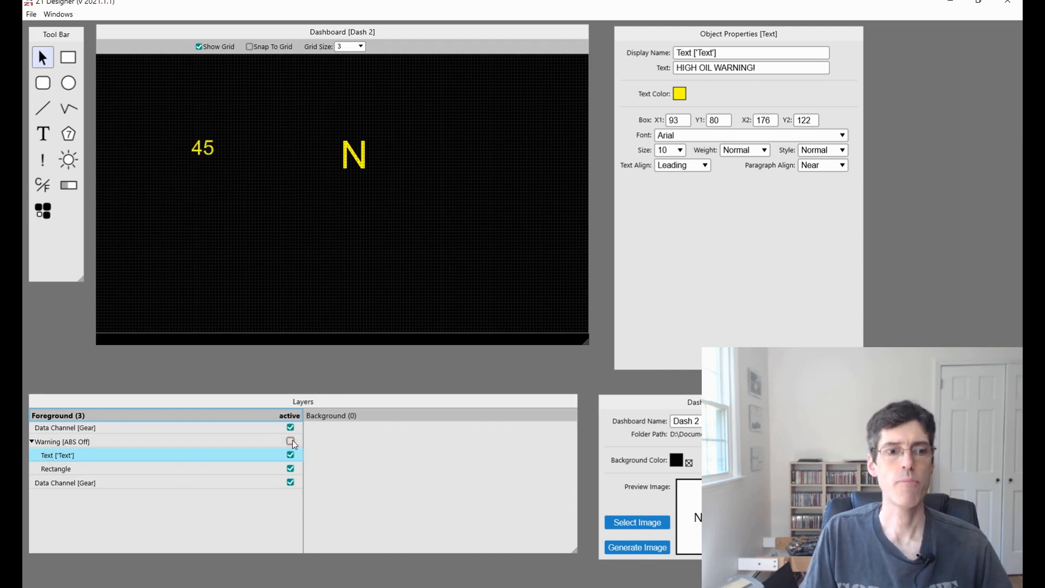
{"action": "left_click", "coordinate": [290, 443]}
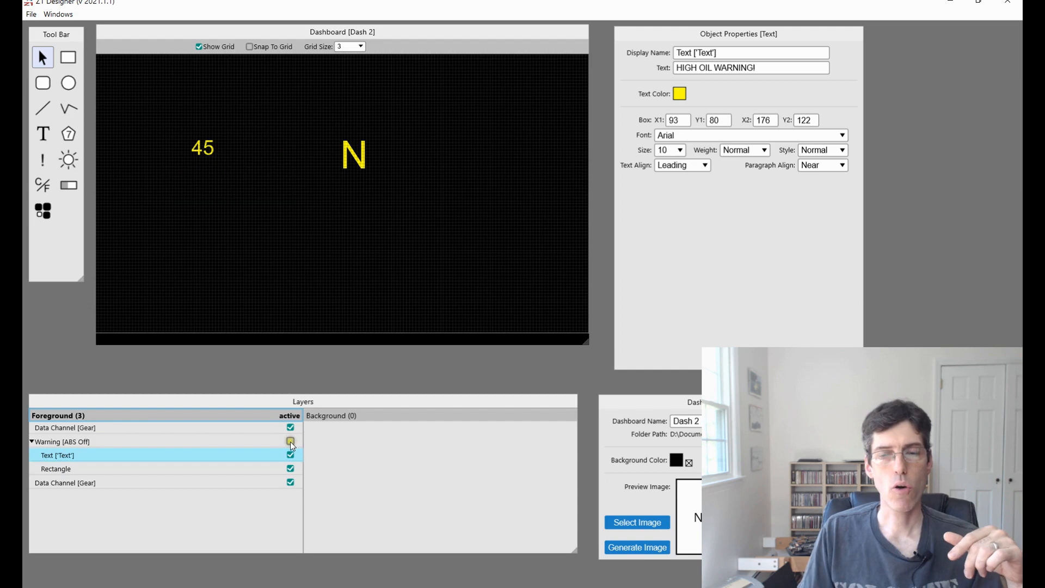
{"action": "left_click", "coordinate": [289, 441]}
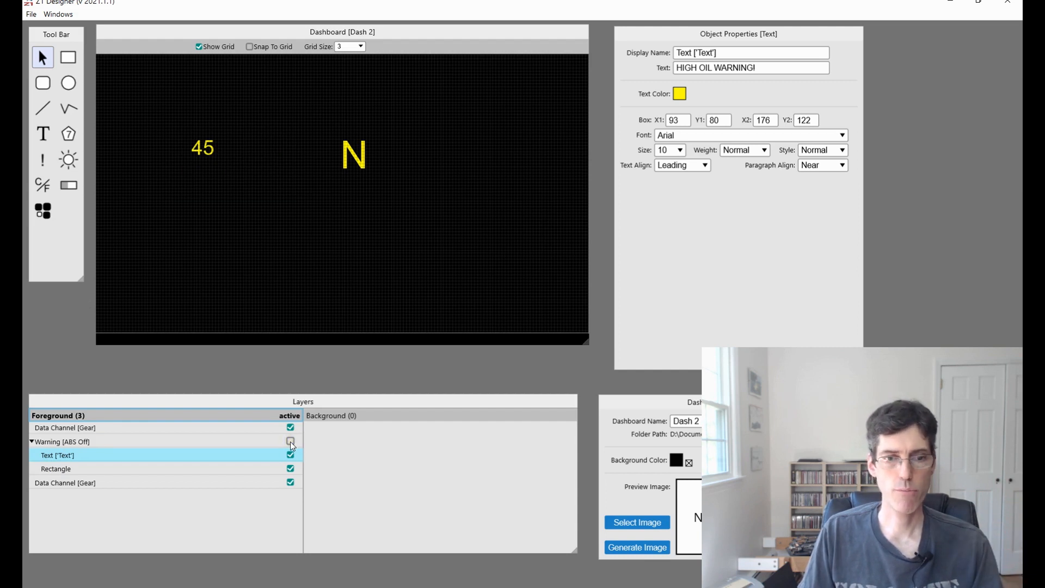
{"action": "left_click", "coordinate": [290, 442]}
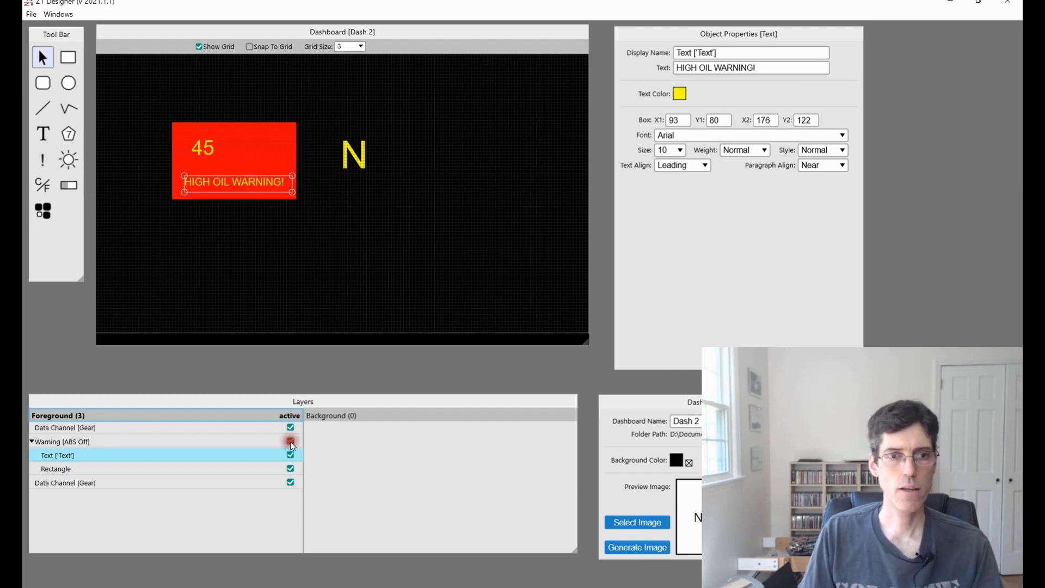
{"action": "left_click", "coordinate": [290, 442]}
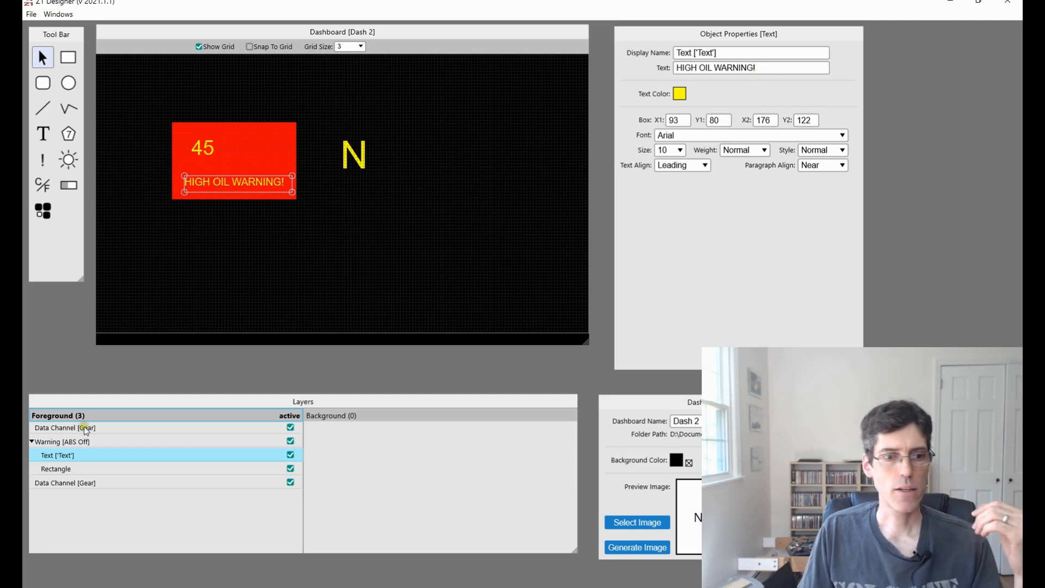
{"action": "left_click", "coordinate": [63, 442]}
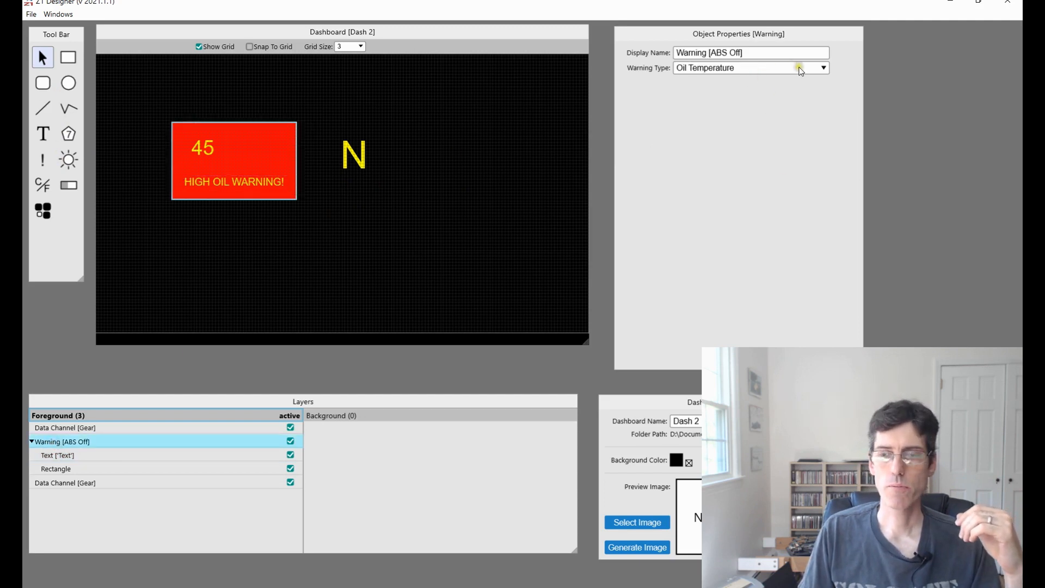
Try TC Off, then set the warning group's Warning Type to Blue Flag.
{"action": "left_click", "coordinate": [822, 68]}
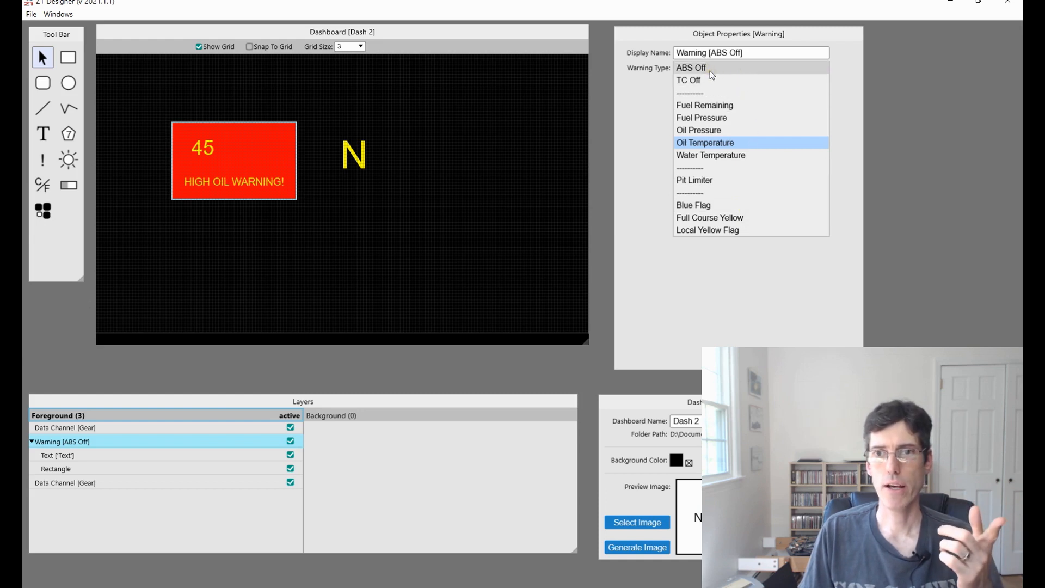
{"action": "mouse_move", "coordinate": [705, 80]}
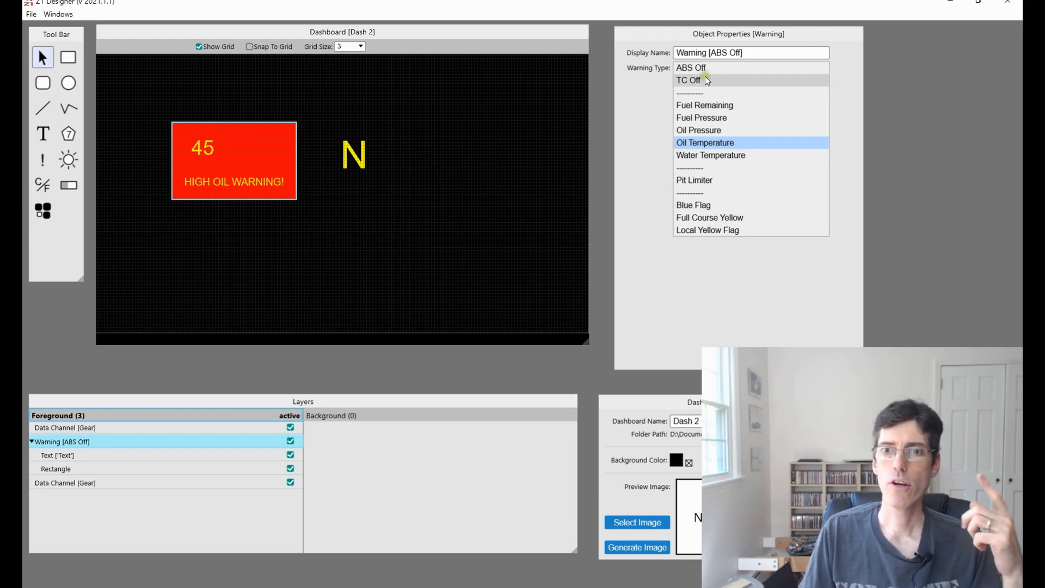
{"action": "left_click", "coordinate": [688, 80]}
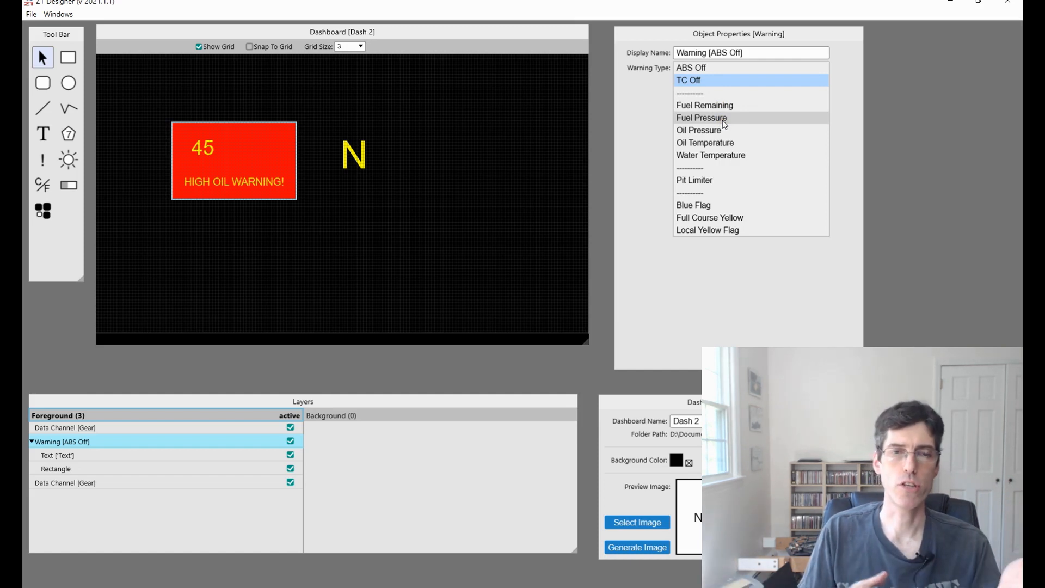
{"action": "mouse_move", "coordinate": [713, 130]}
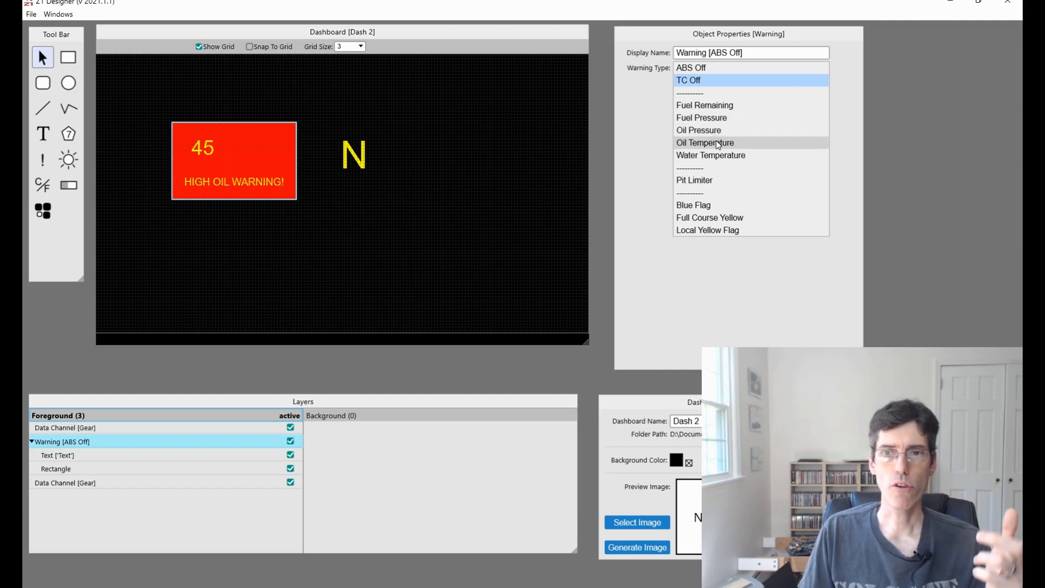
{"action": "mouse_move", "coordinate": [710, 154]}
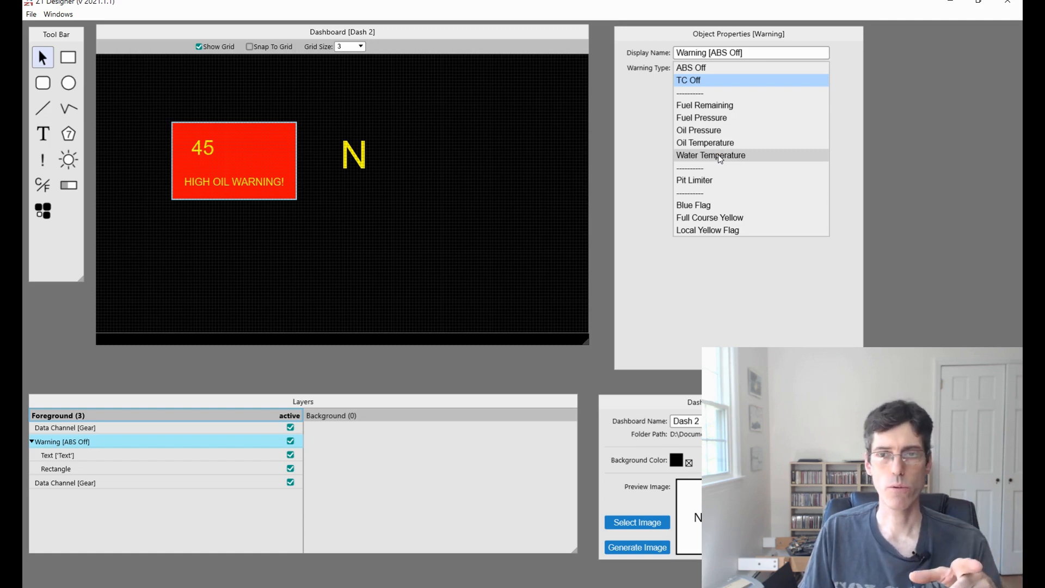
{"action": "mouse_move", "coordinate": [694, 180]}
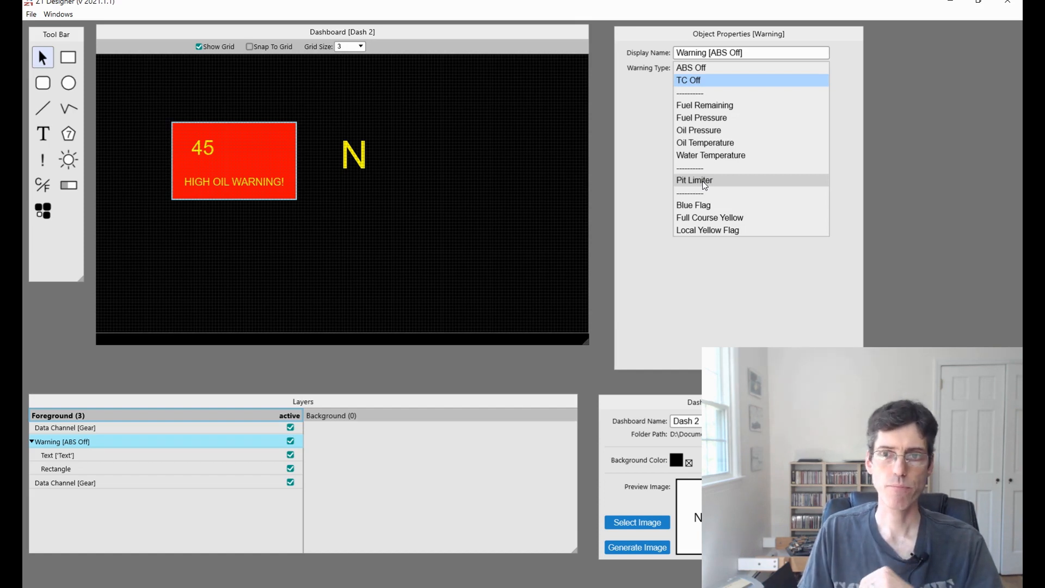
{"action": "mouse_move", "coordinate": [693, 205]}
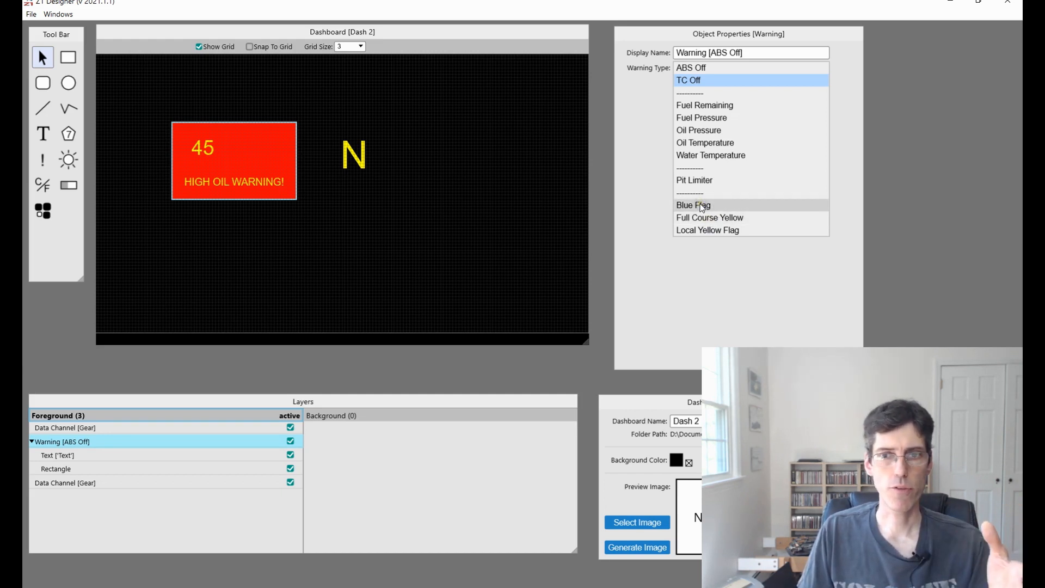
{"action": "left_click", "coordinate": [692, 205]}
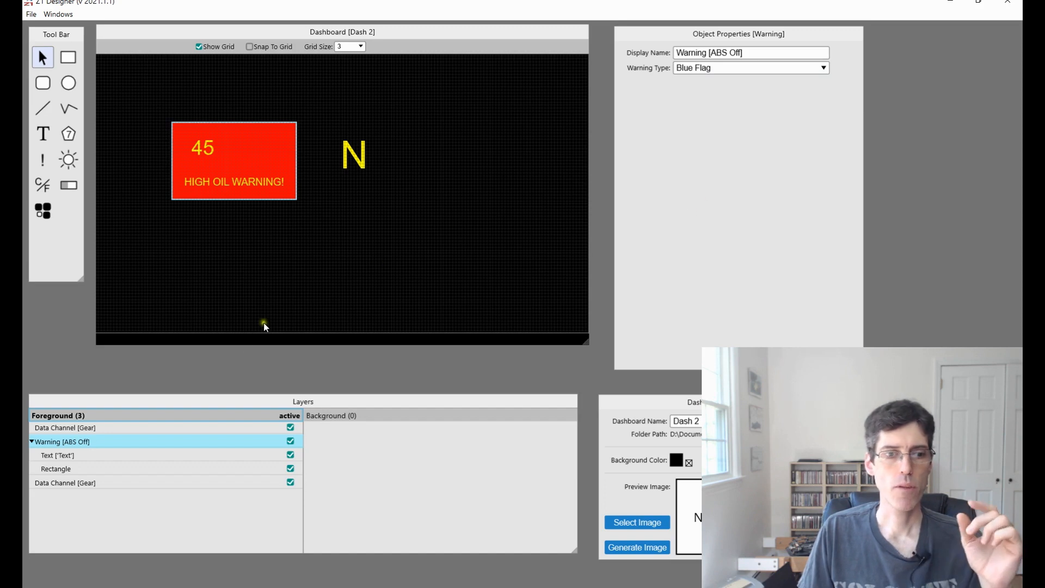
{"action": "mouse_move", "coordinate": [347, 235]}
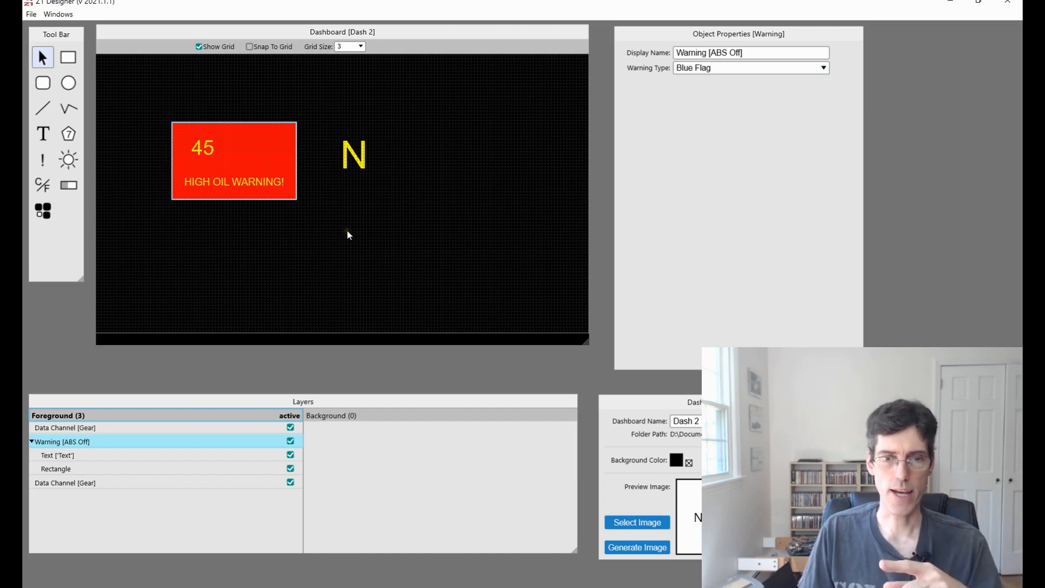
{"action": "mouse_move", "coordinate": [413, 255]}
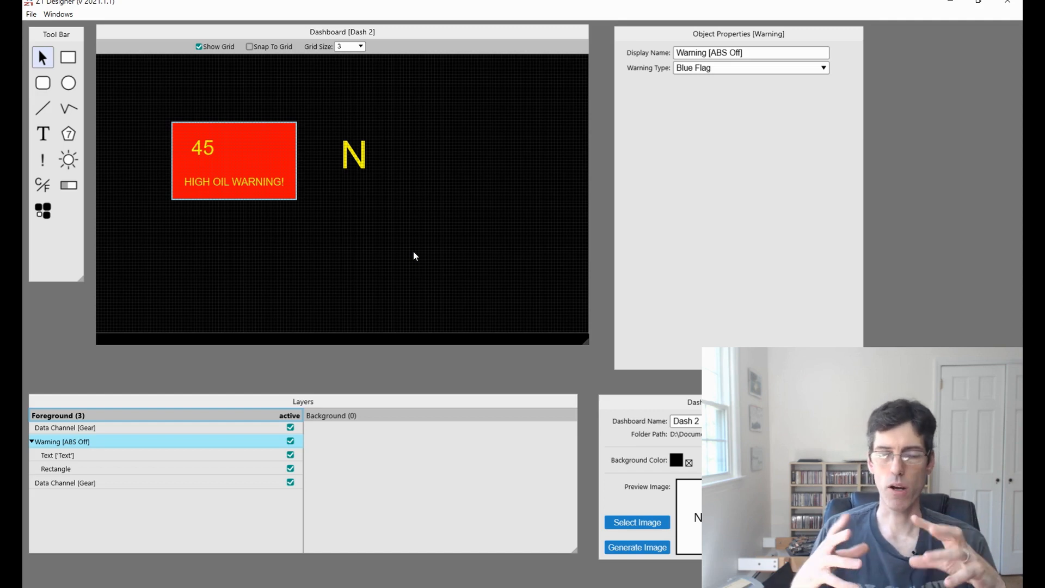
{"action": "mouse_move", "coordinate": [140, 413]}
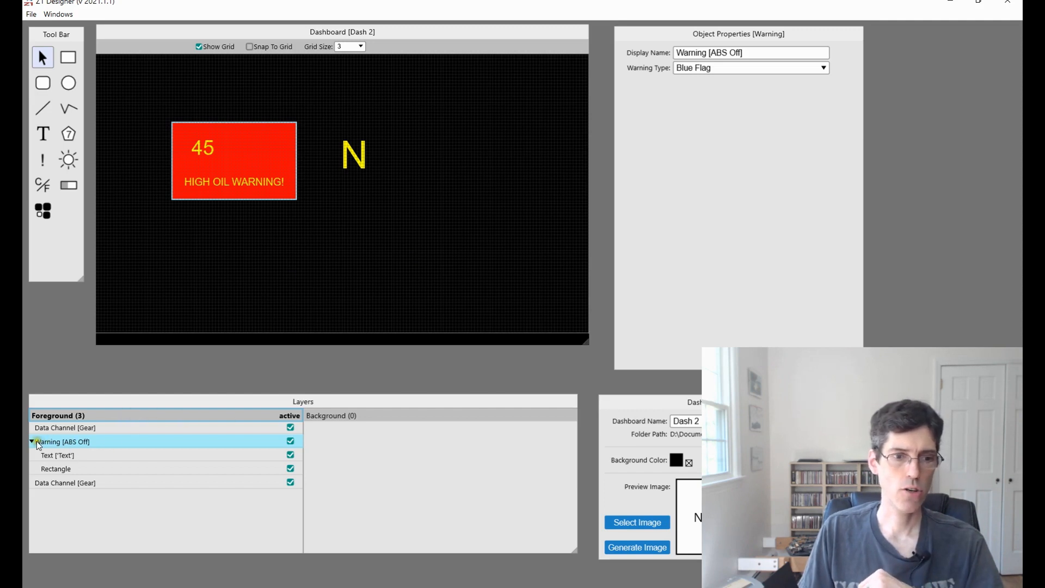
Toggle the collapsed Blue Flag warning group off and back on.
{"action": "left_click", "coordinate": [289, 440]}
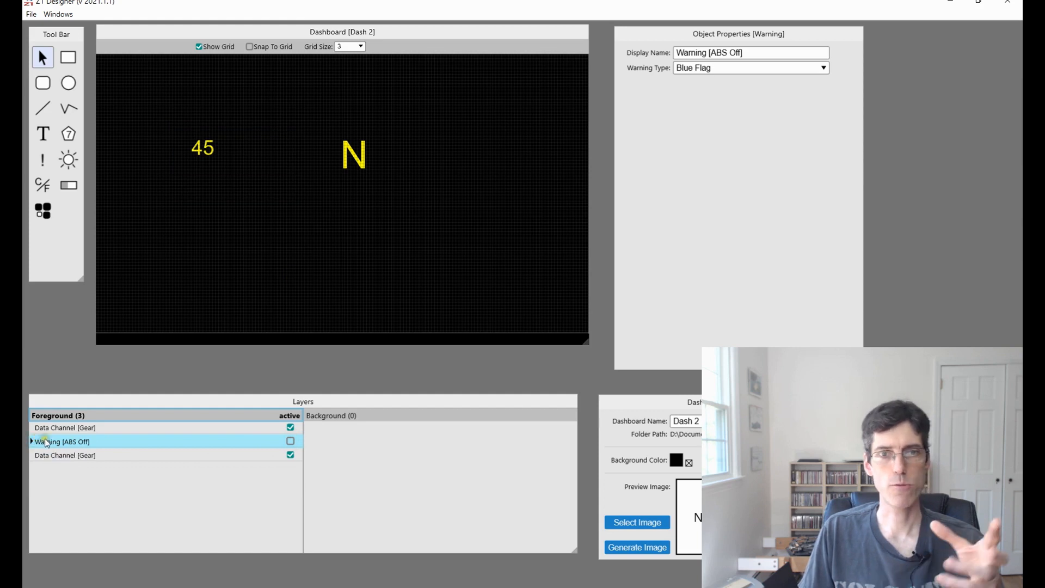
{"action": "left_click", "coordinate": [290, 440]}
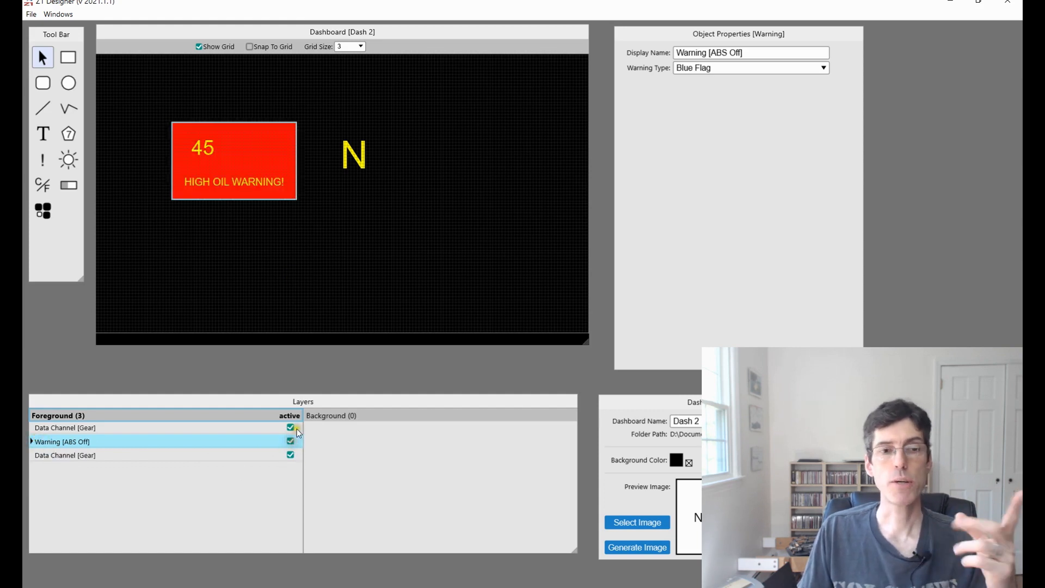